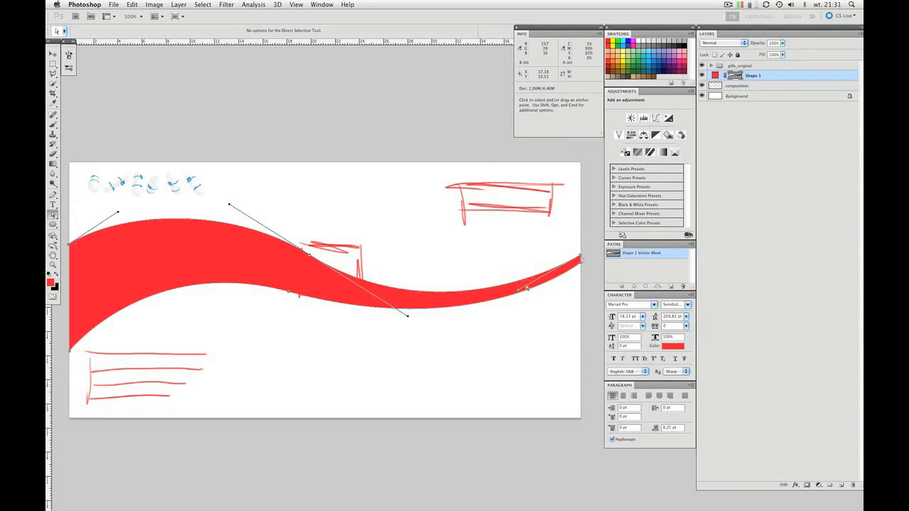
Reshape the red wave's upper and lower curves and rename the layer pills_area
left_click_drag(408, 316, 483, 346)
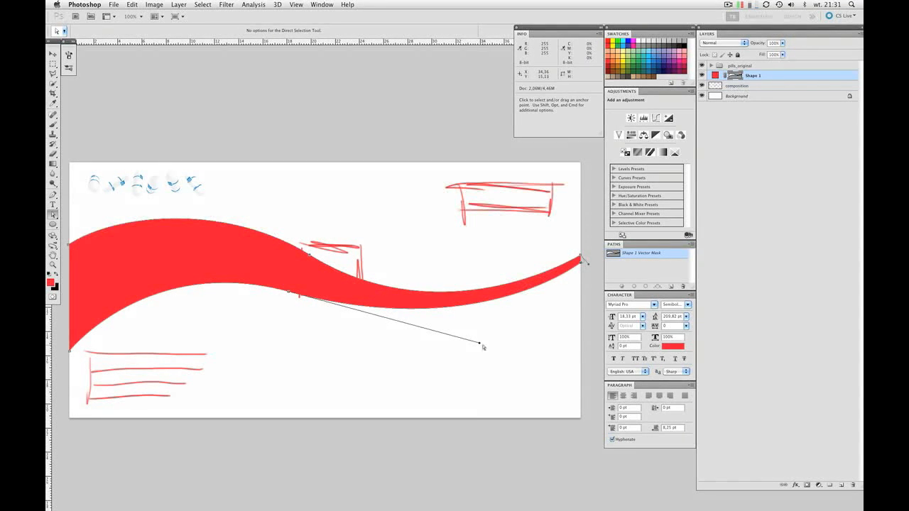
left_click_drag(483, 345, 491, 361)
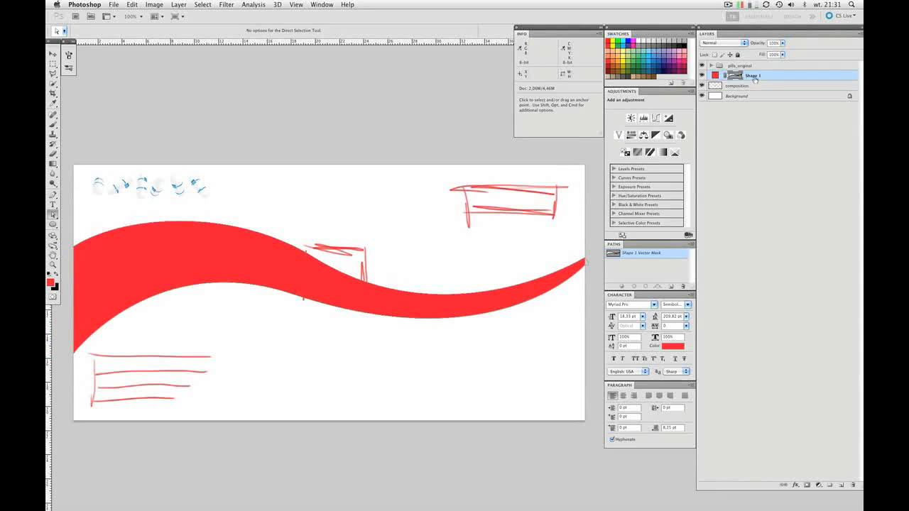
double_click(753, 75)
type("pills_area")
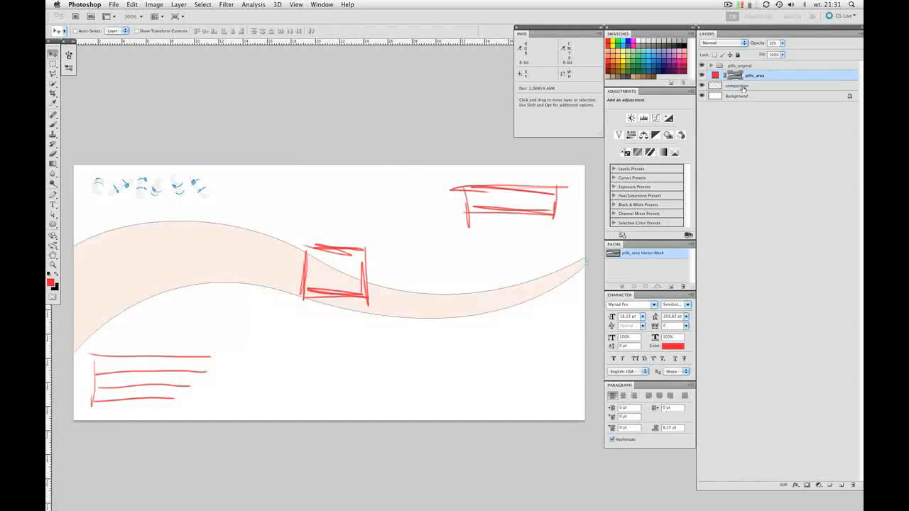
Fade pills_area to low opacity, hide the composition sketch, and select the logo artwork
left_click(737, 86)
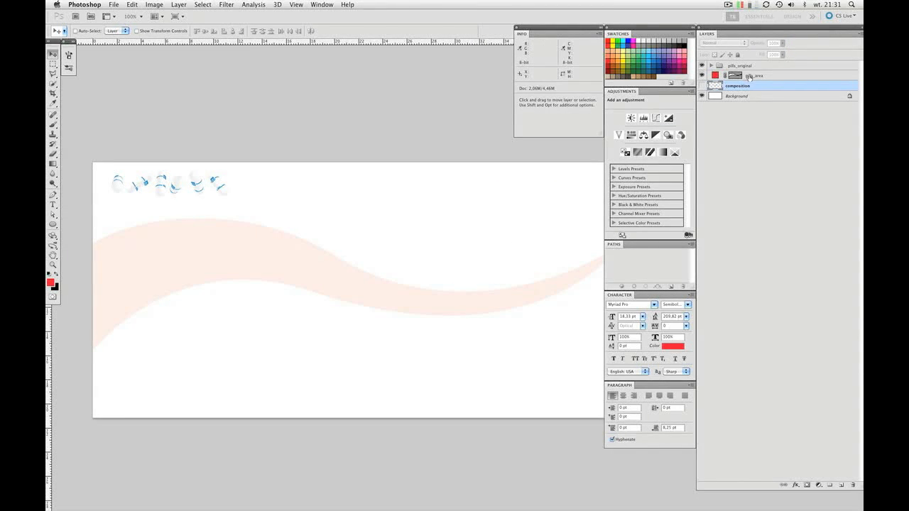
left_click(755, 75)
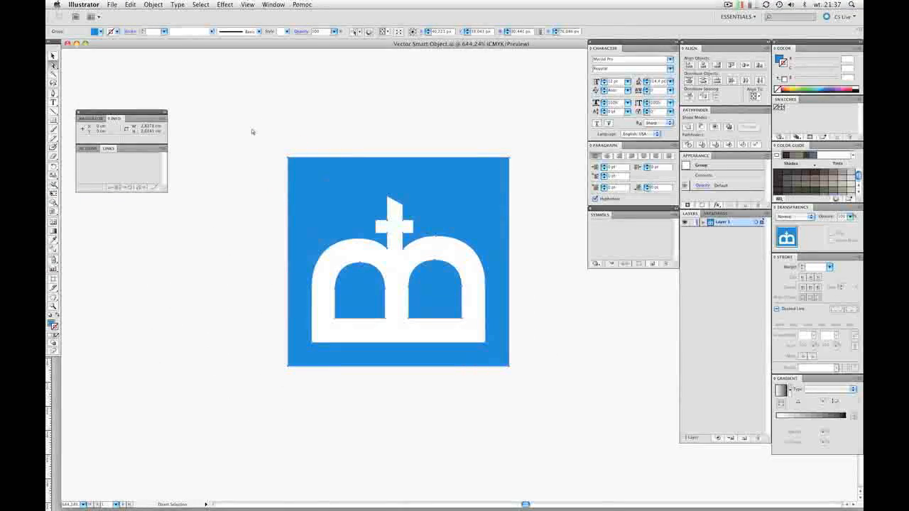
left_click(398, 262)
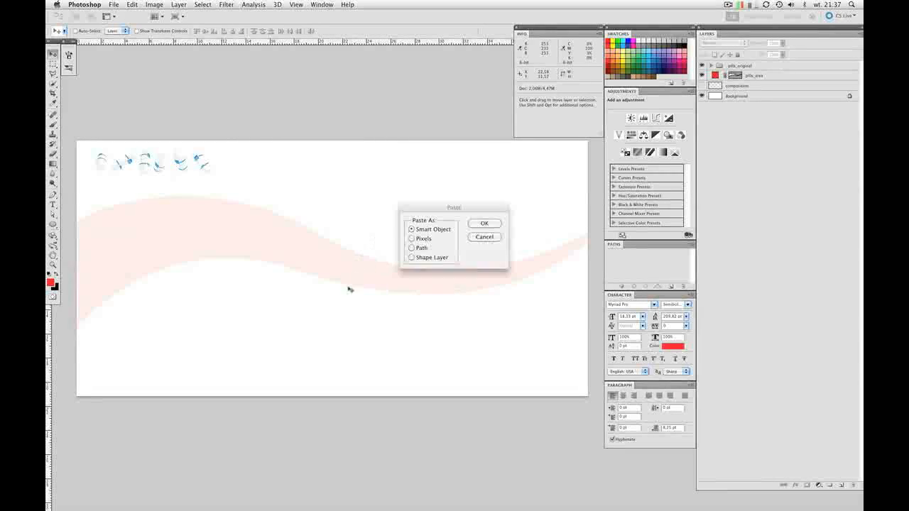
Paste the logo as a smart object and scale it into the centre sketch box
left_click(484, 223)
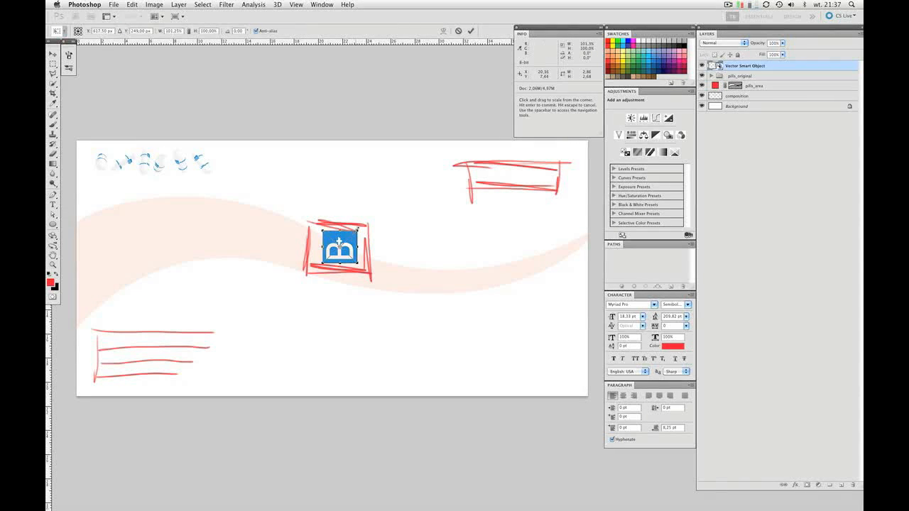
left_click_drag(371, 281, 369, 214)
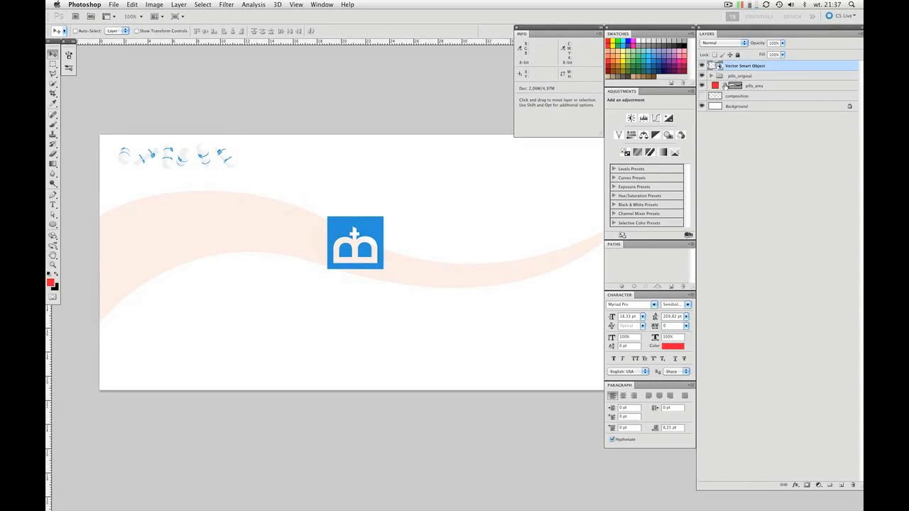
Move the pills_original group below the composition layer
left_click(711, 75)
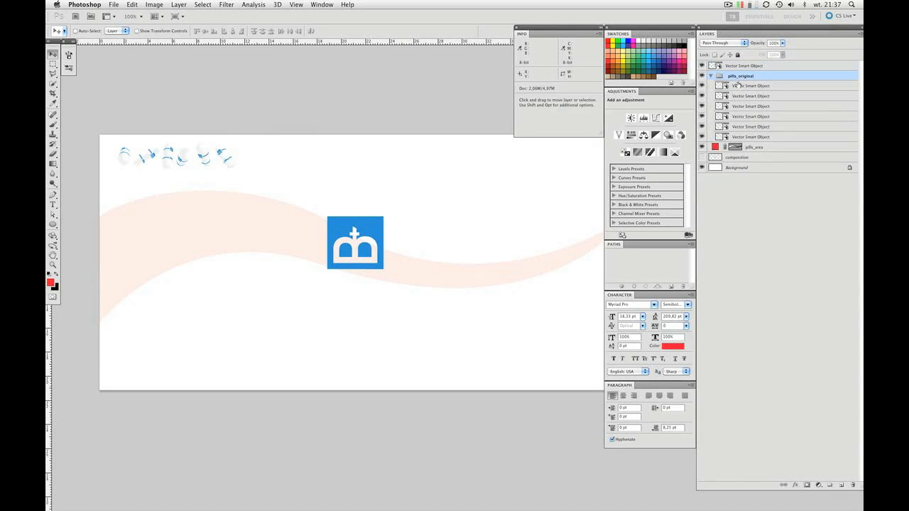
left_click(751, 85)
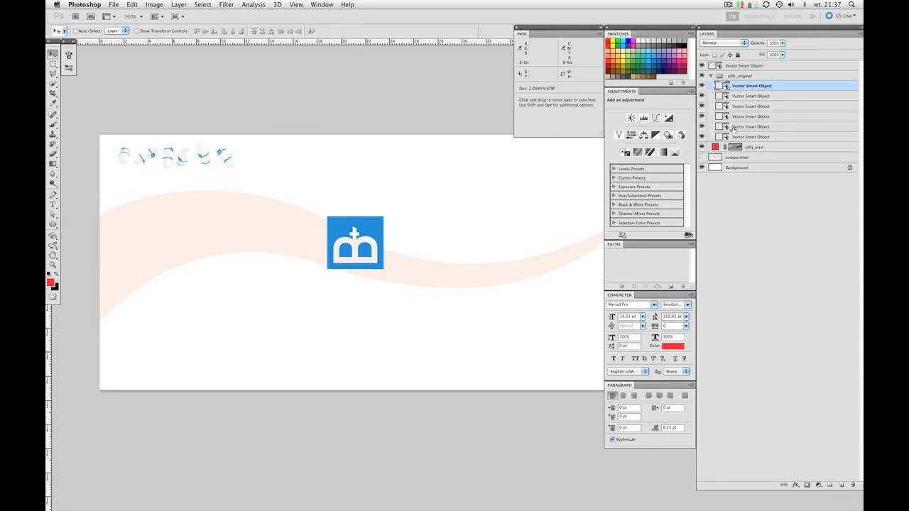
left_click(710, 76)
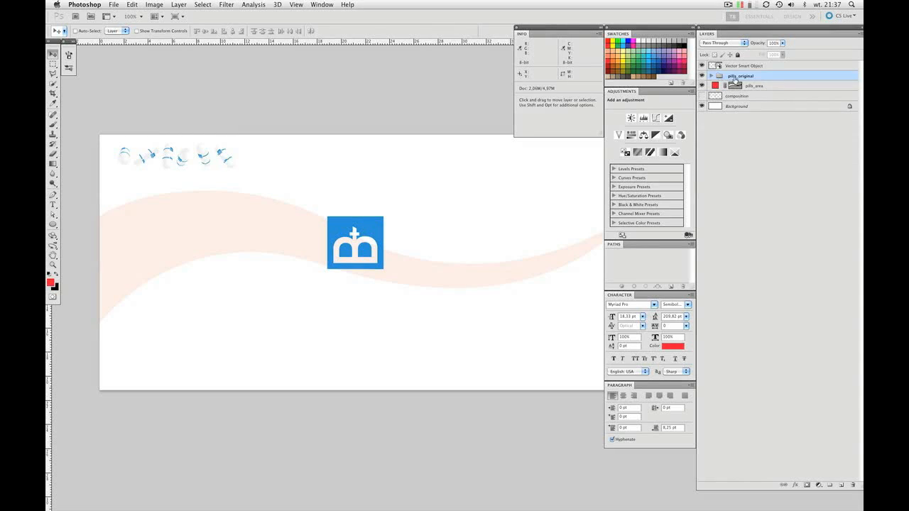
left_click_drag(741, 76, 741, 96)
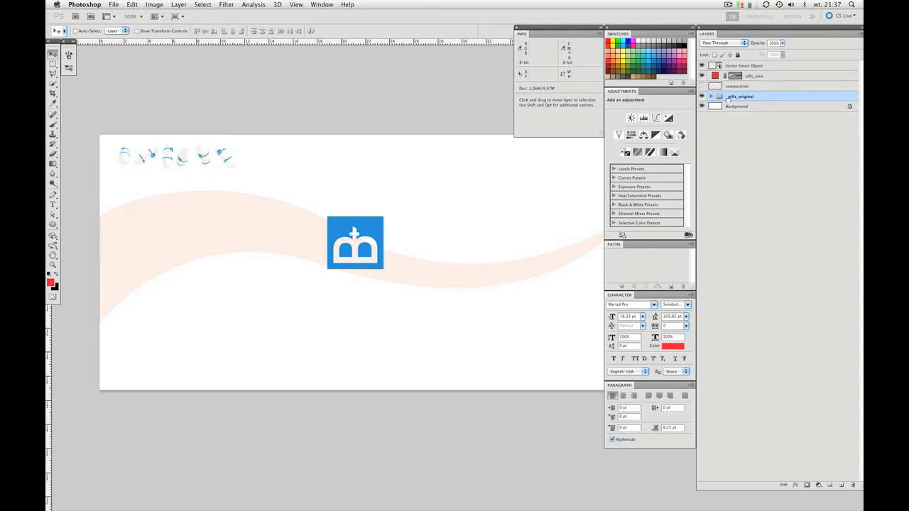
Create a new pill_stream group at the top of the layer stack
left_click(711, 96)
type("pill_stream")
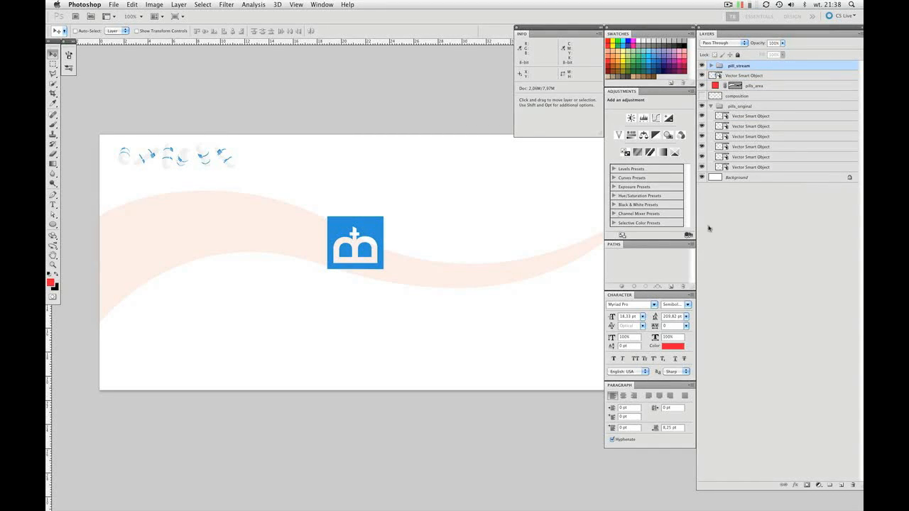
left_click(710, 106)
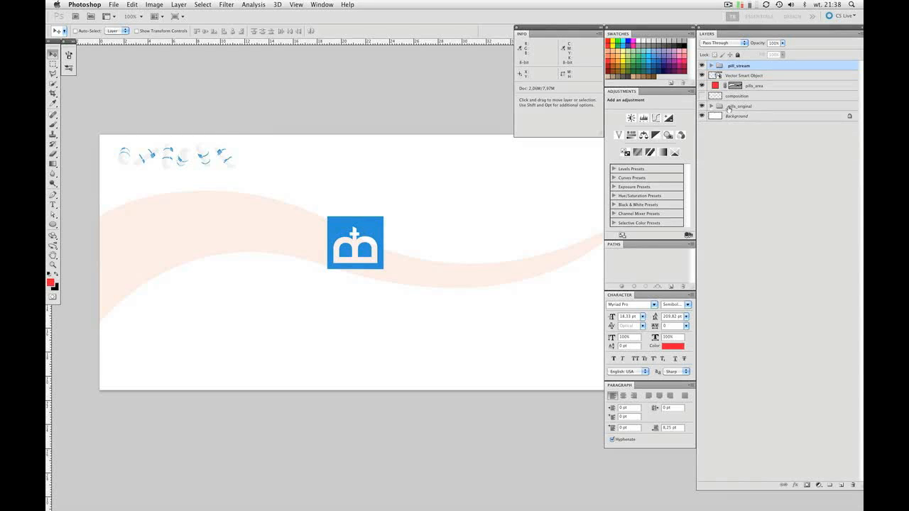
left_click(741, 106)
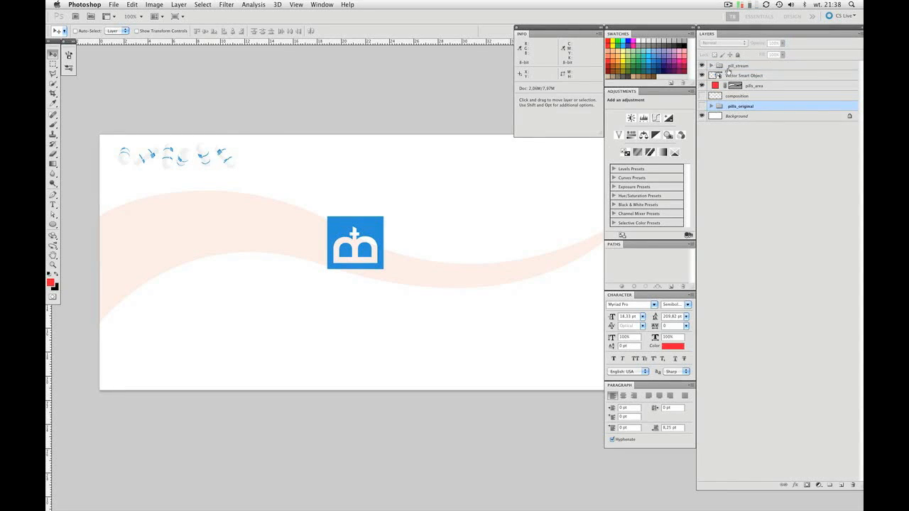
left_click(738, 65)
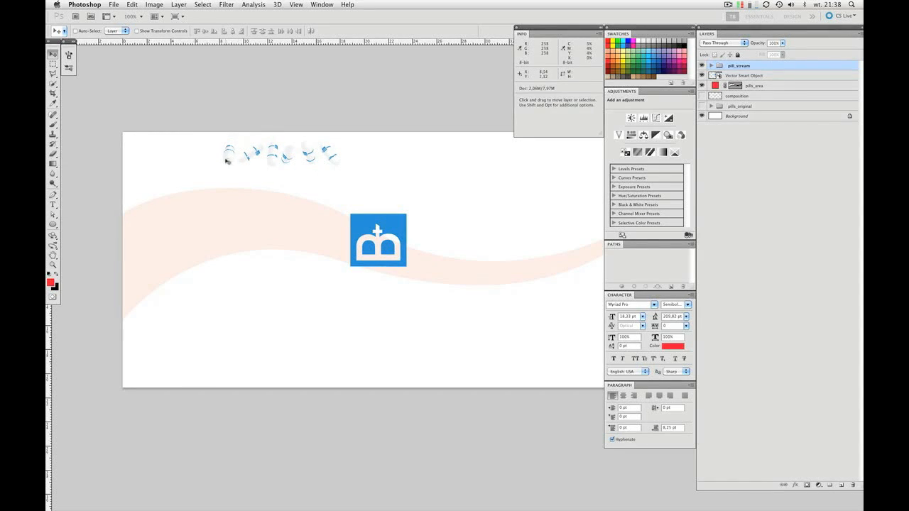
mouse_move(485, 254)
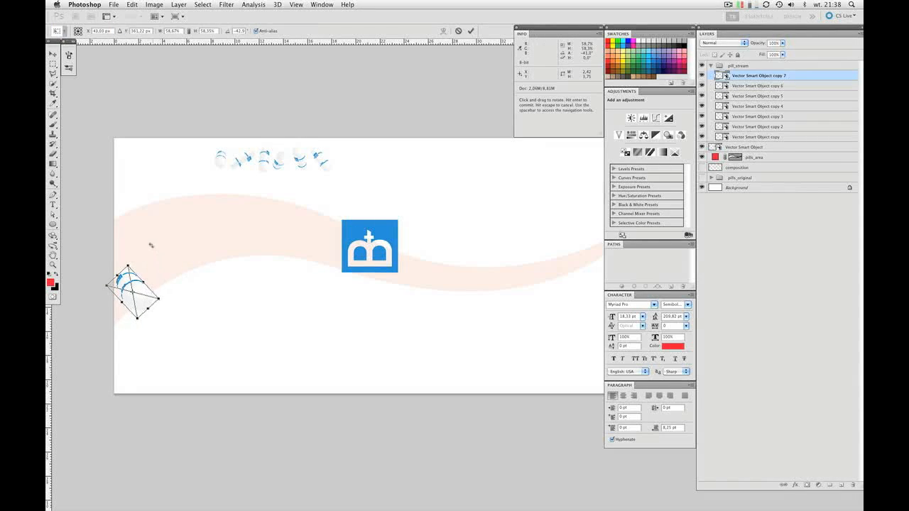
Place pill copies at the wave's left end, rotated to follow the curve
left_click_drag(131, 289, 140, 301)
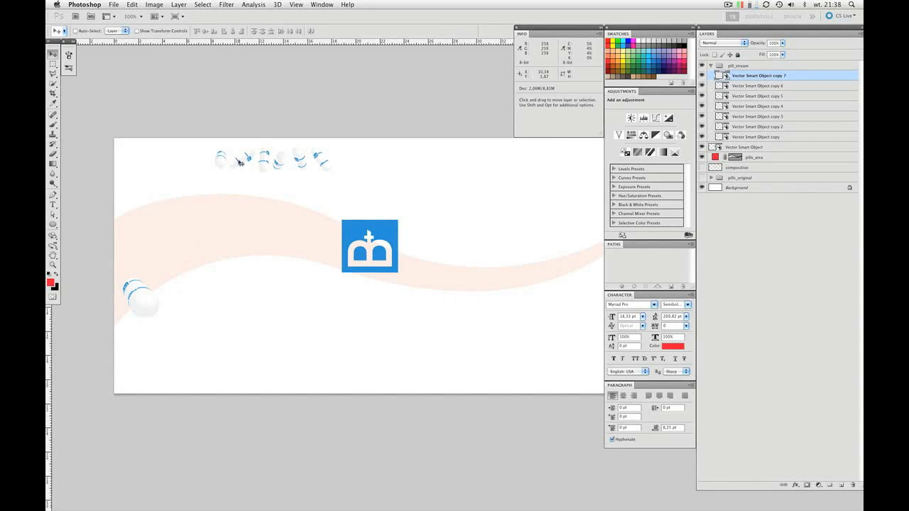
left_click_drag(241, 162, 176, 227)
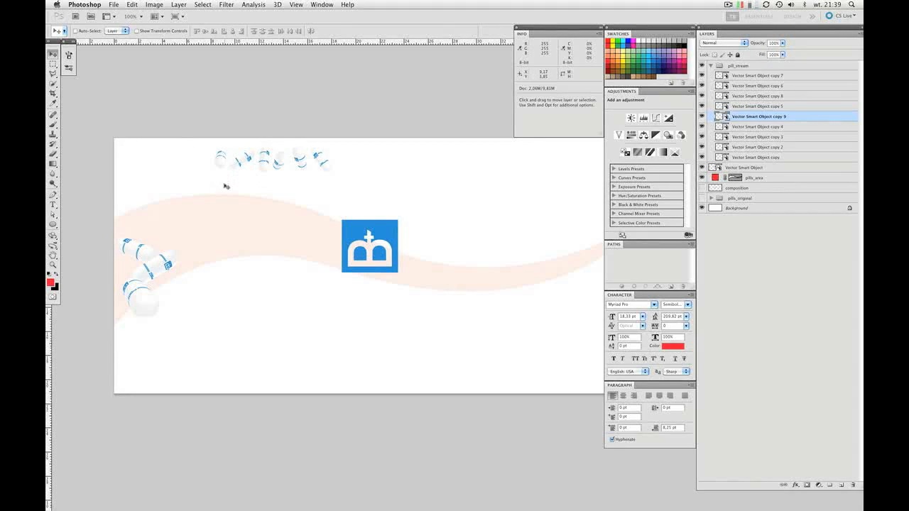
mouse_move(275, 164)
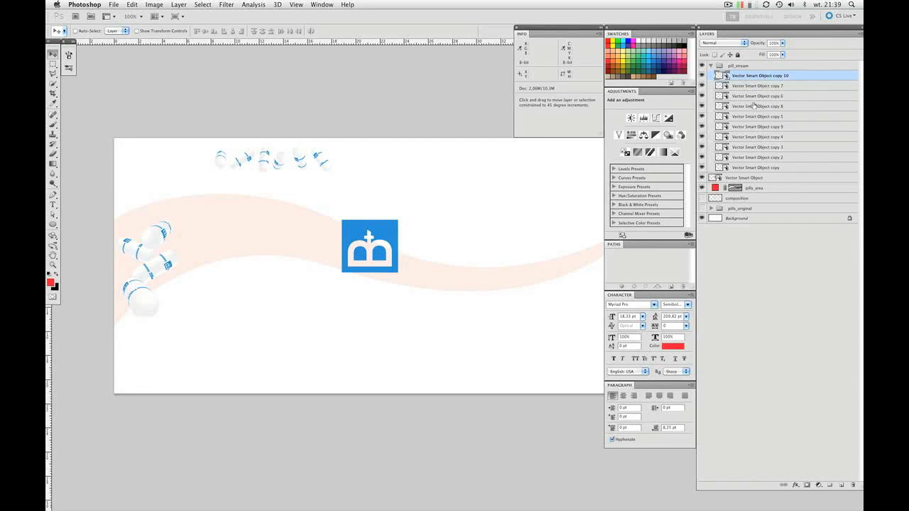
Duplicate more pills, rotating and resizing each to pack the wave's left cluster
left_click_drag(760, 76, 760, 168)
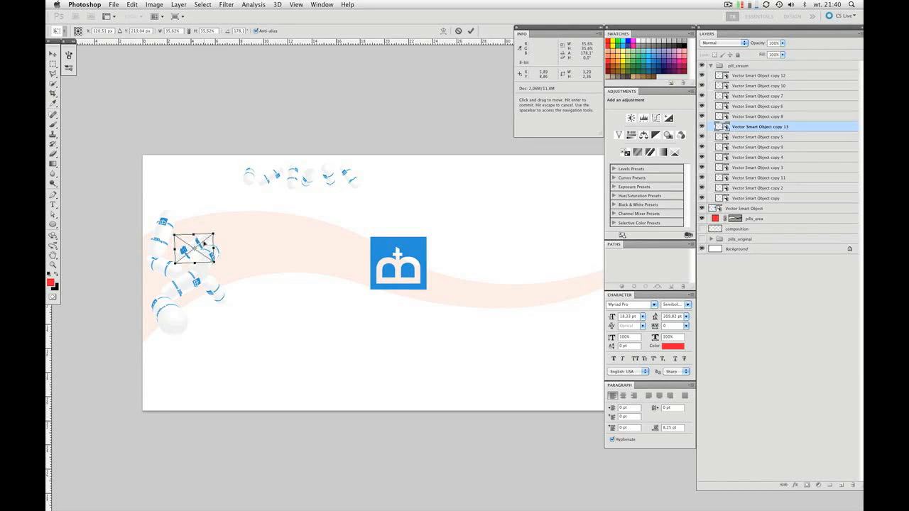
left_click_drag(191, 248, 194, 239)
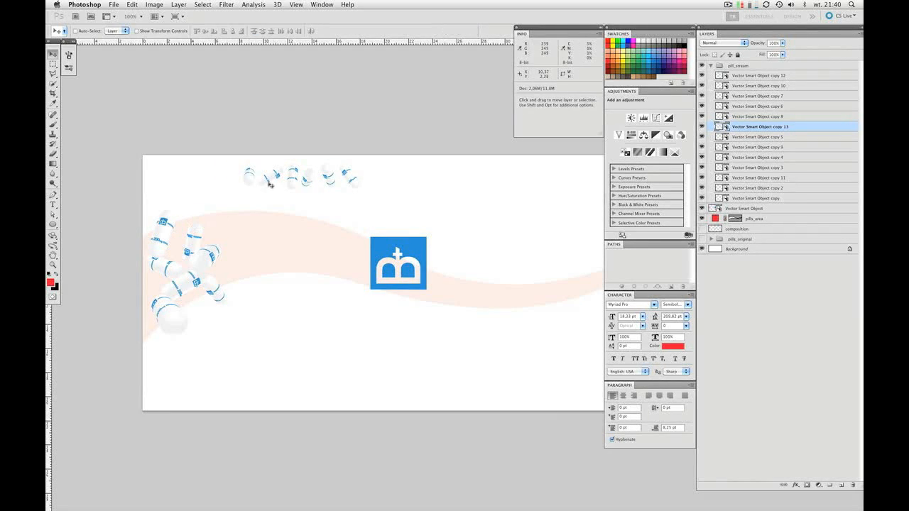
left_click(760, 167)
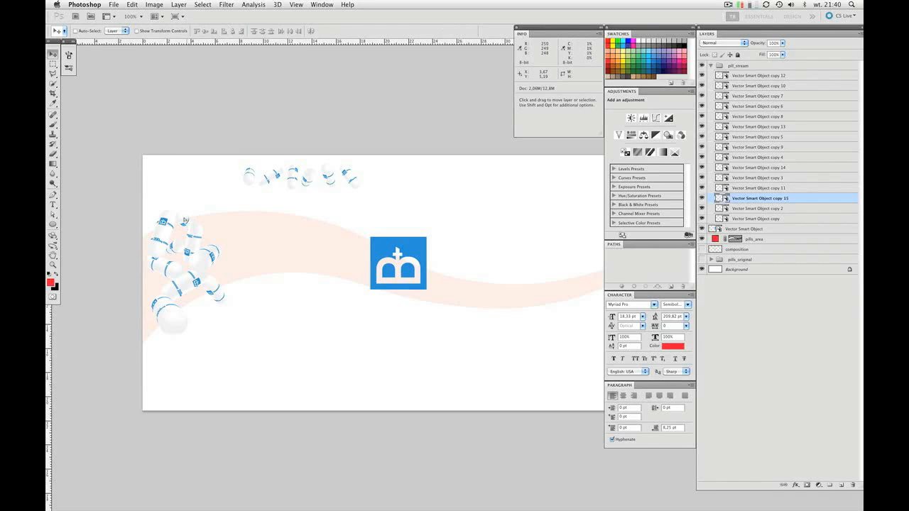
mouse_move(202, 213)
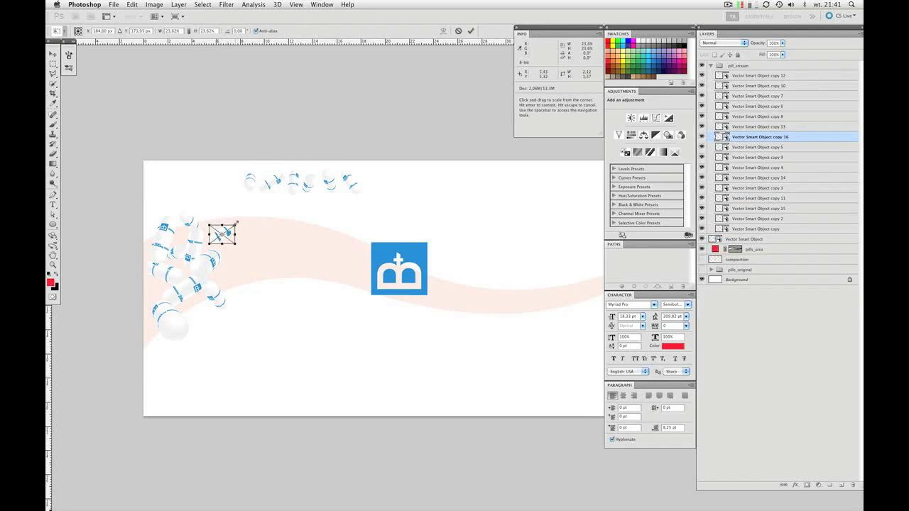
left_click(53, 54)
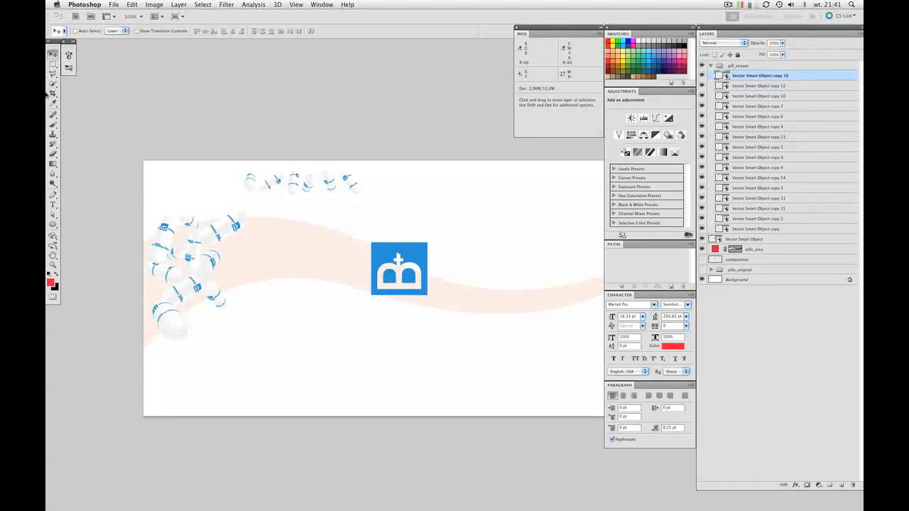
mouse_move(272, 199)
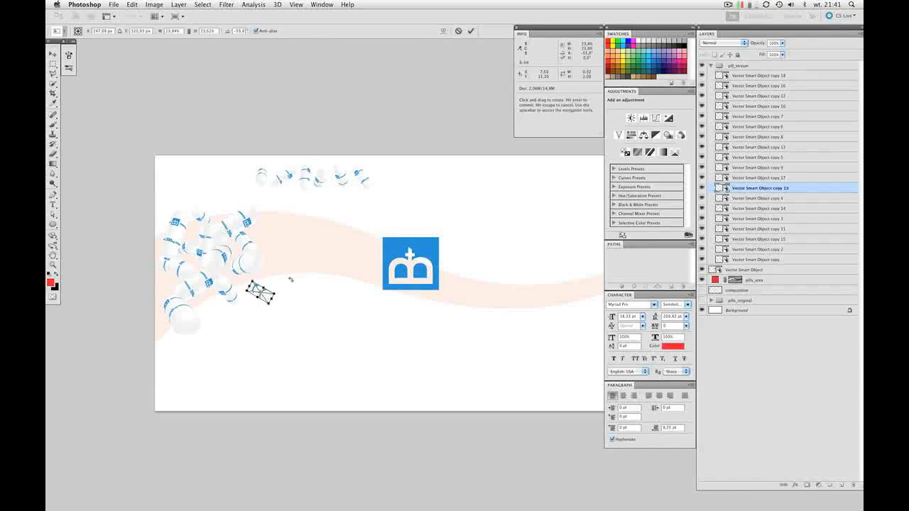
Duplicate and reposition more pill copies along the wave toward the logo
left_click(53, 54)
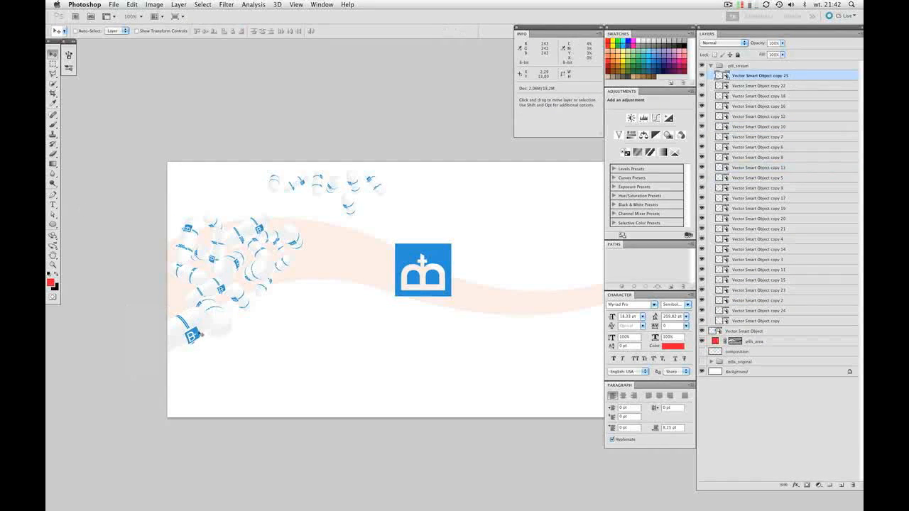
left_click(758, 136)
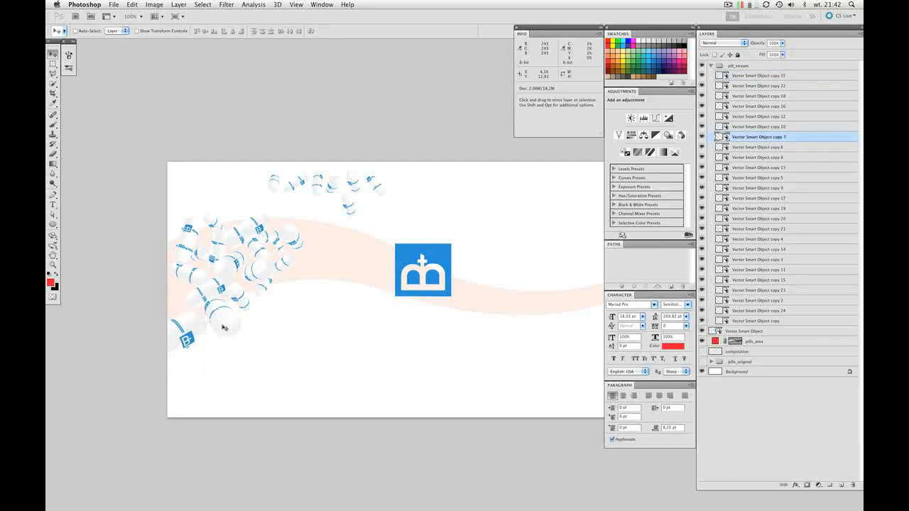
left_click(758, 76)
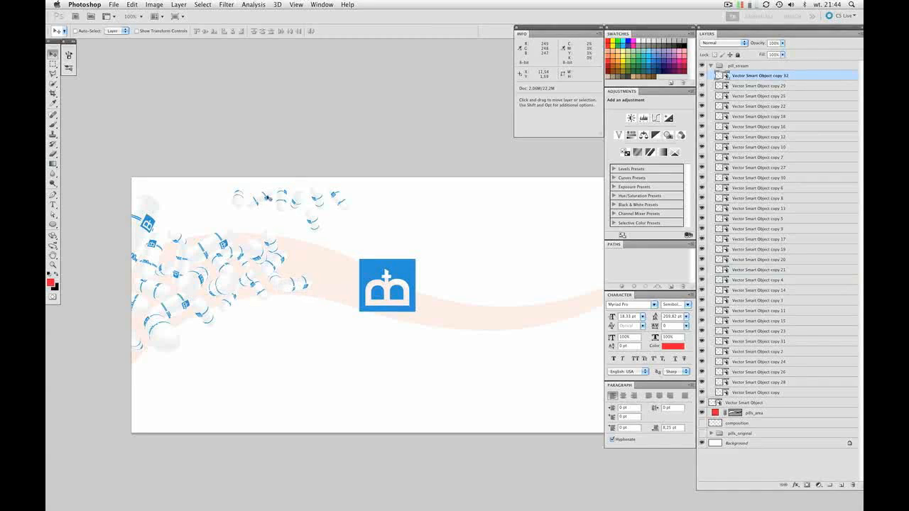
left_click(760, 218)
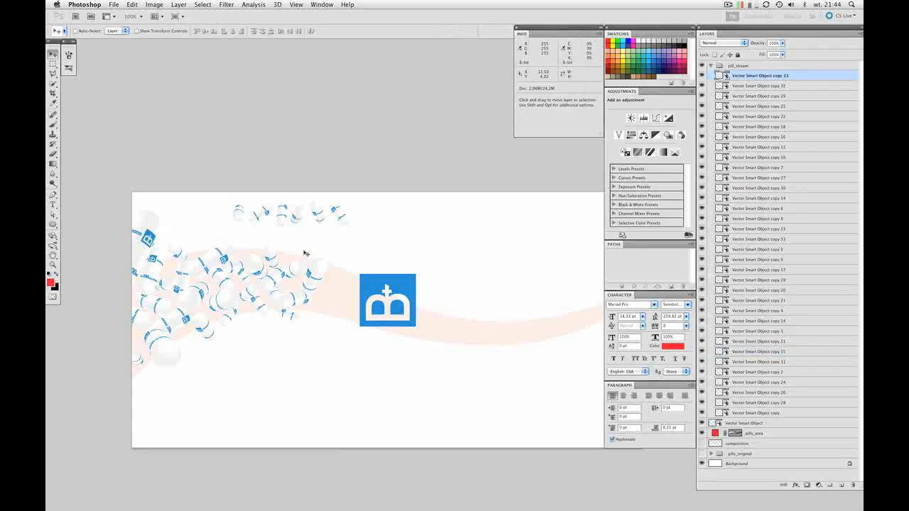
mouse_move(330, 282)
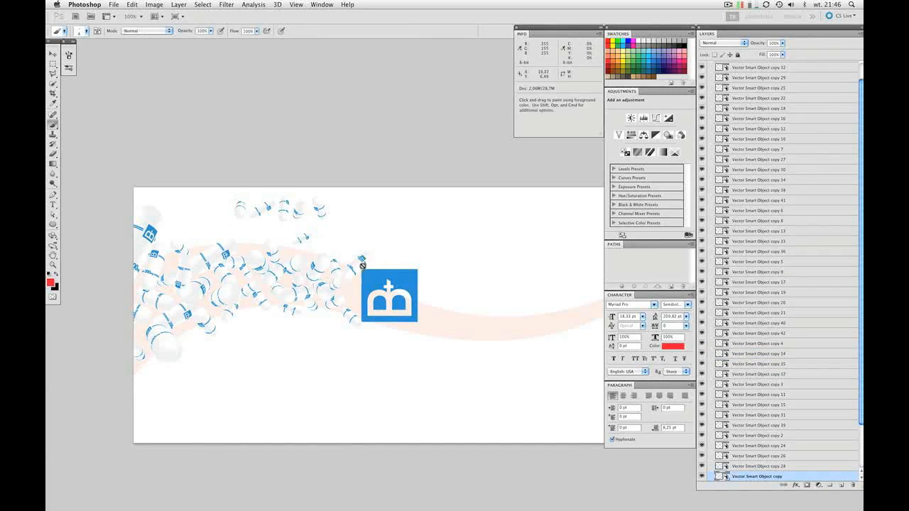
Group the pill overlapping the logo as pill_stream_BEHIND beneath the logo layers
left_click(53, 54)
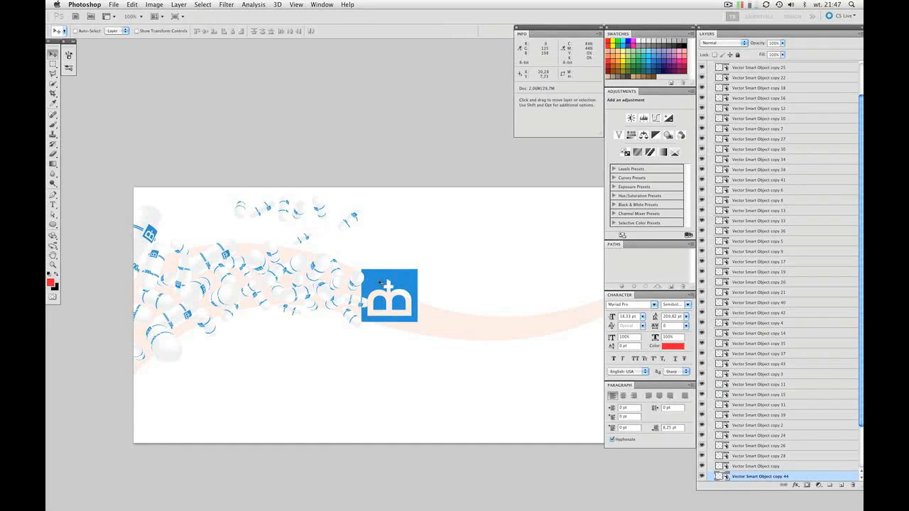
scroll("down", 3)
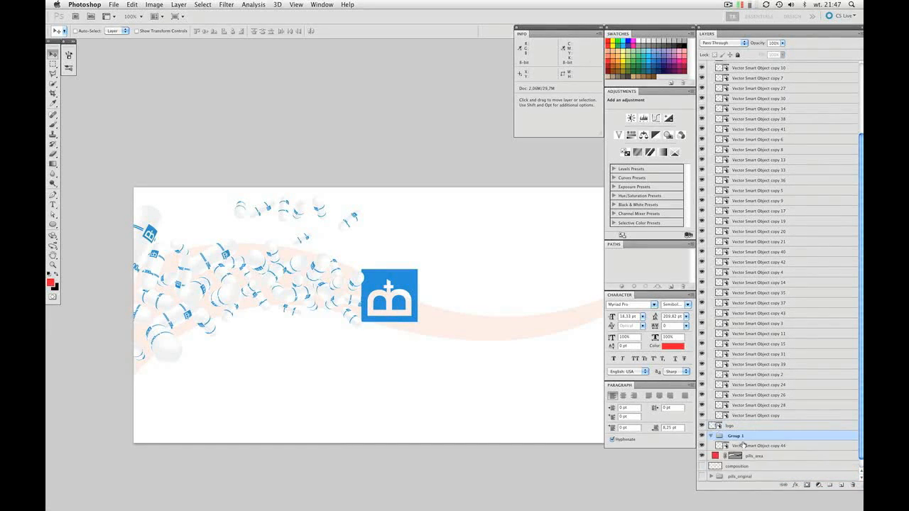
double_click(739, 436)
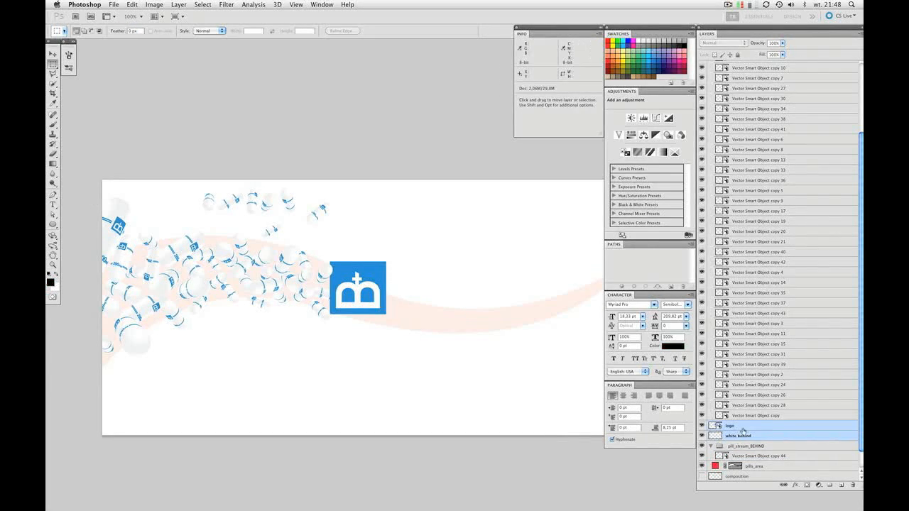
left_click(756, 416)
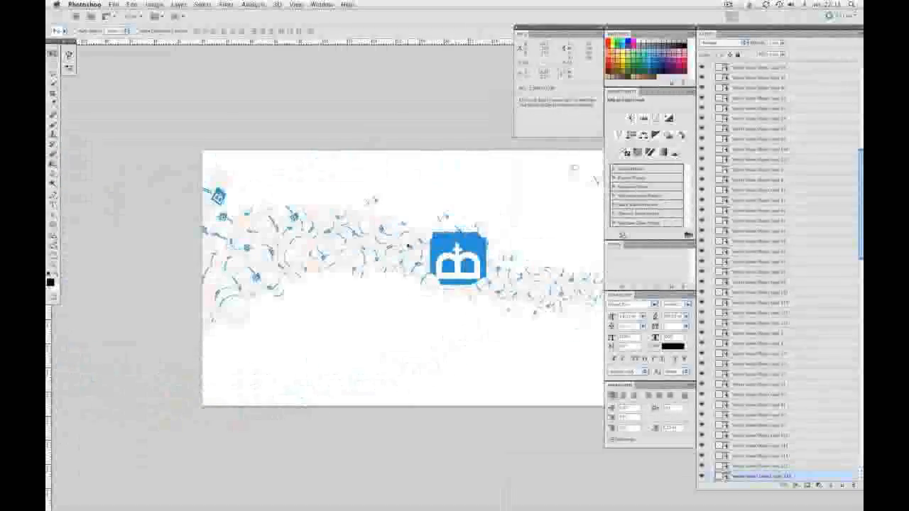
Extend the pill stream along the wave to the banner's right edge
key("Tab")
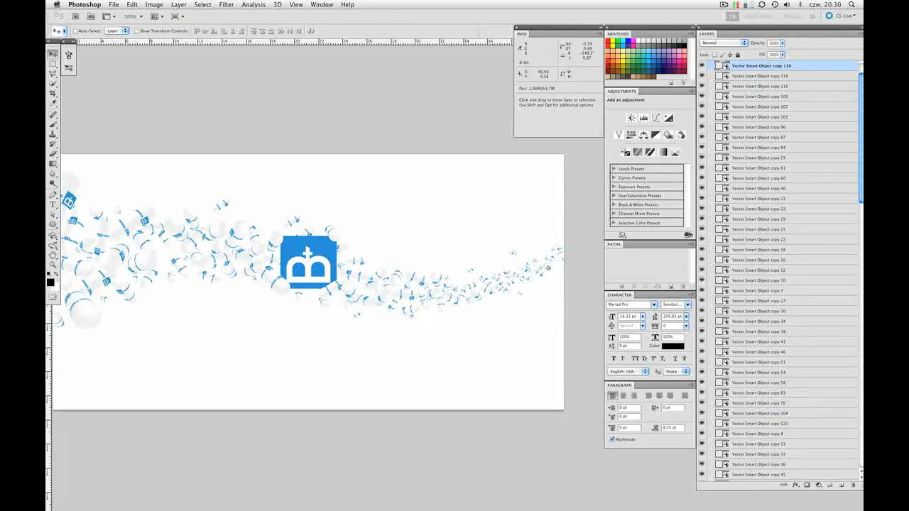
scroll("down", 3)
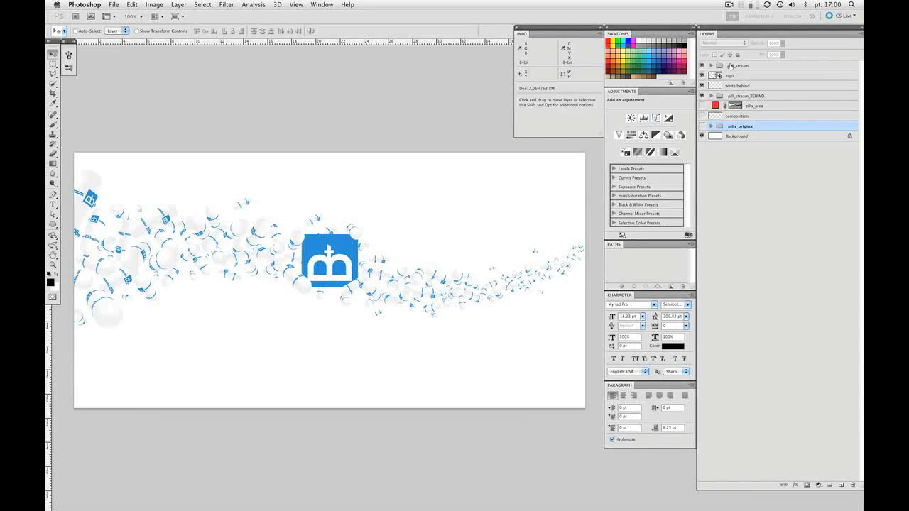
Expand the pill_stream group to review its pills, then collapse it
left_click(742, 65)
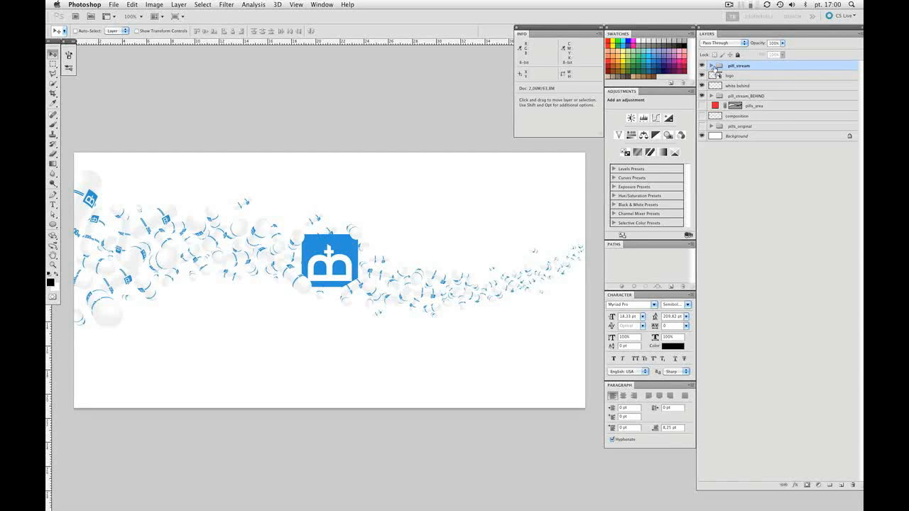
left_click(711, 65)
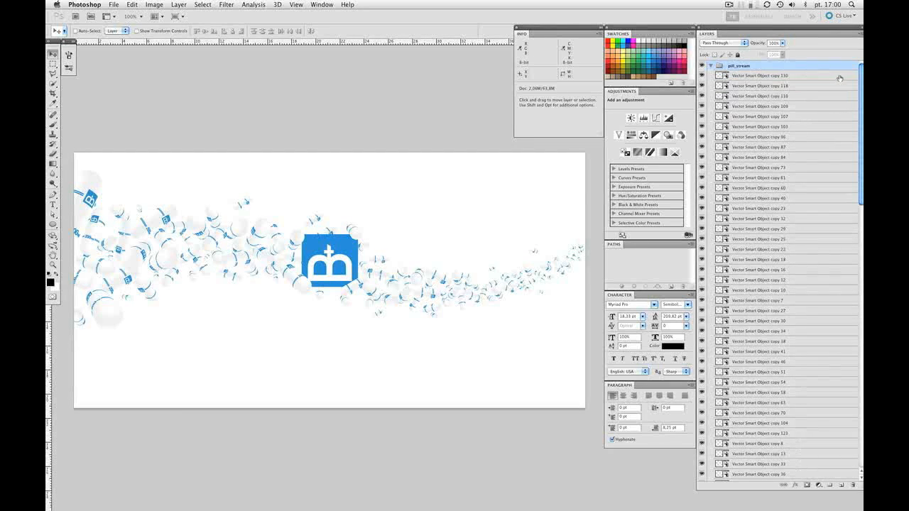
scroll("down", 3)
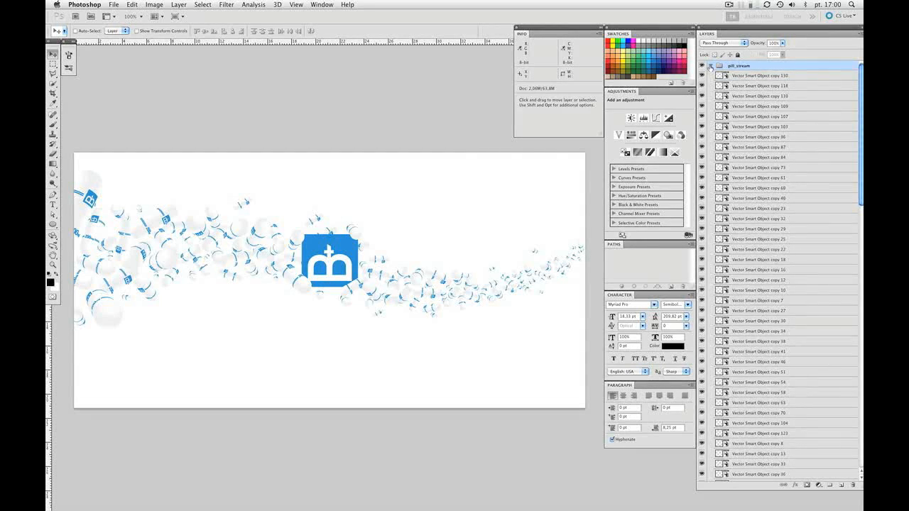
left_click(711, 65)
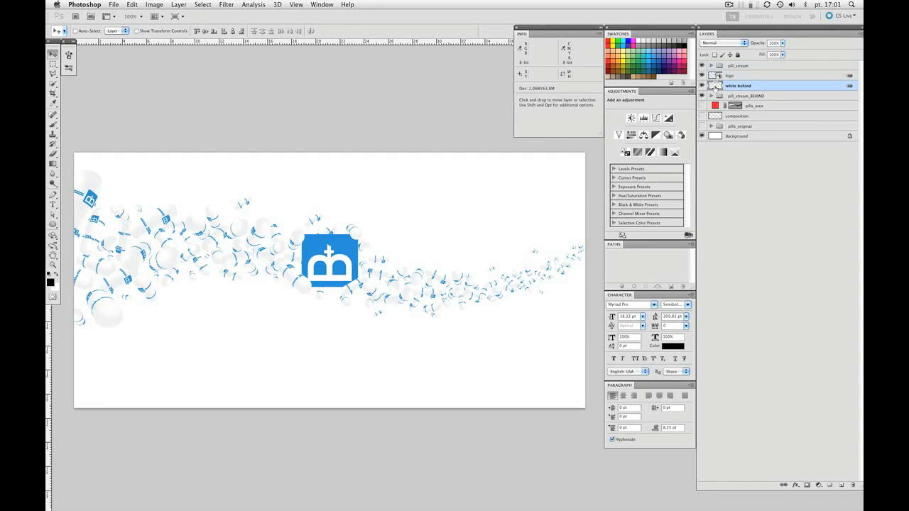
Group the logo and white behind layers and name the group logo
left_click(701, 75)
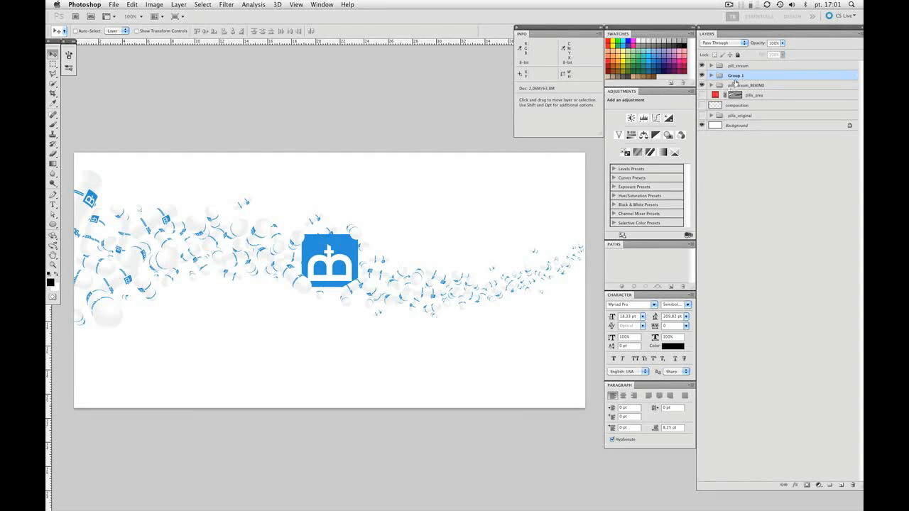
double_click(735, 76)
type("logo")
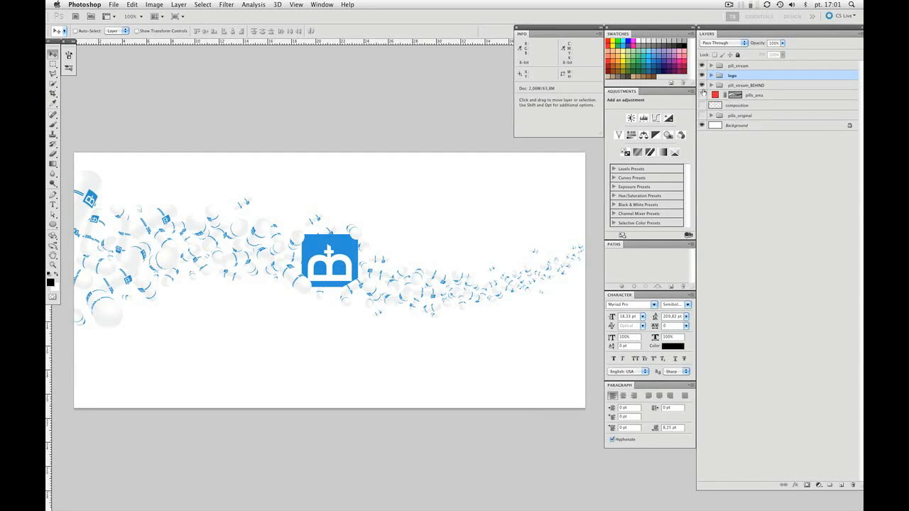
left_click(702, 85)
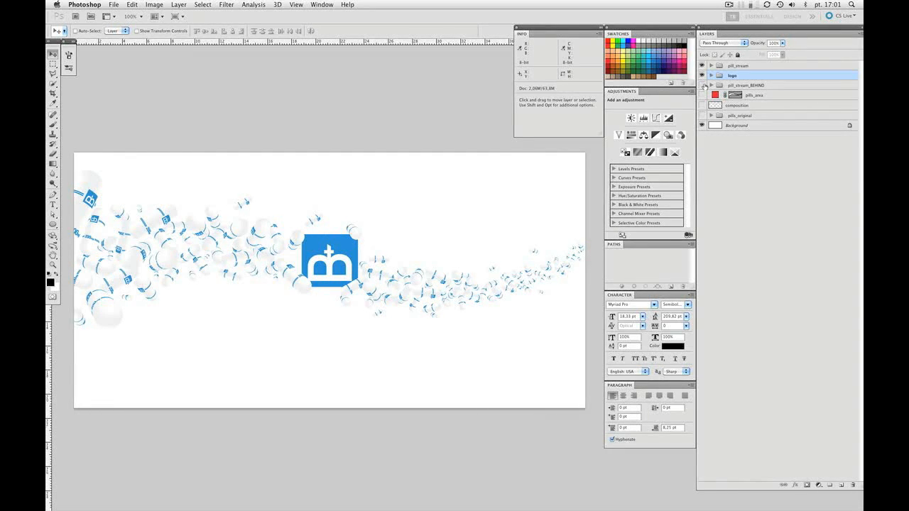
left_click(702, 85)
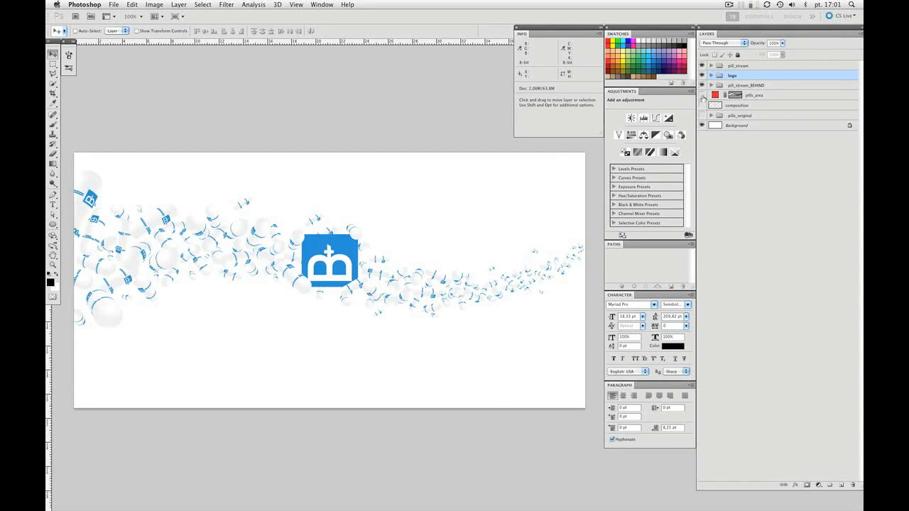
Toggle the pills_original group's visibility and hide the pale wave layer
left_click(701, 115)
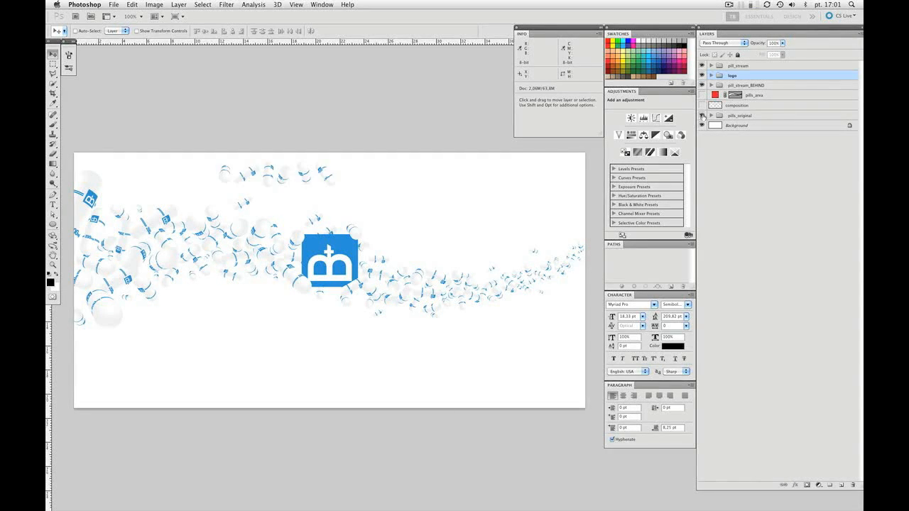
left_click(701, 115)
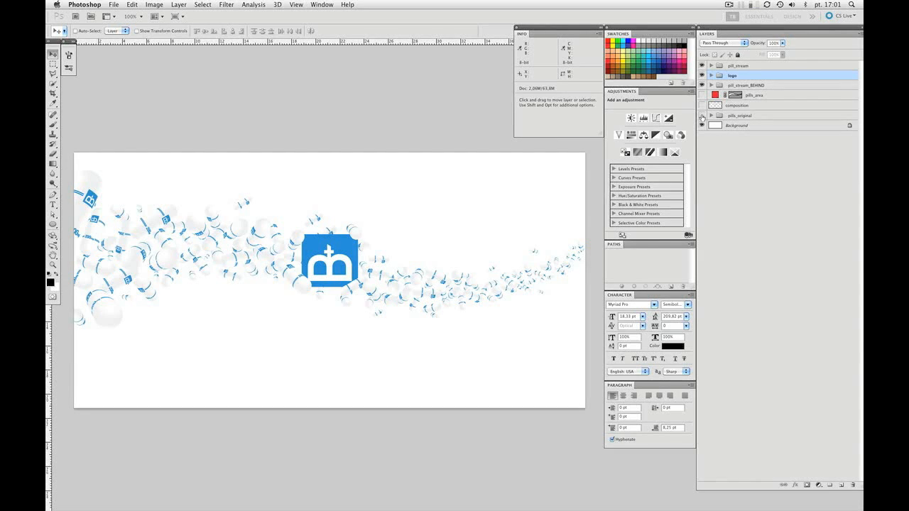
left_click(703, 125)
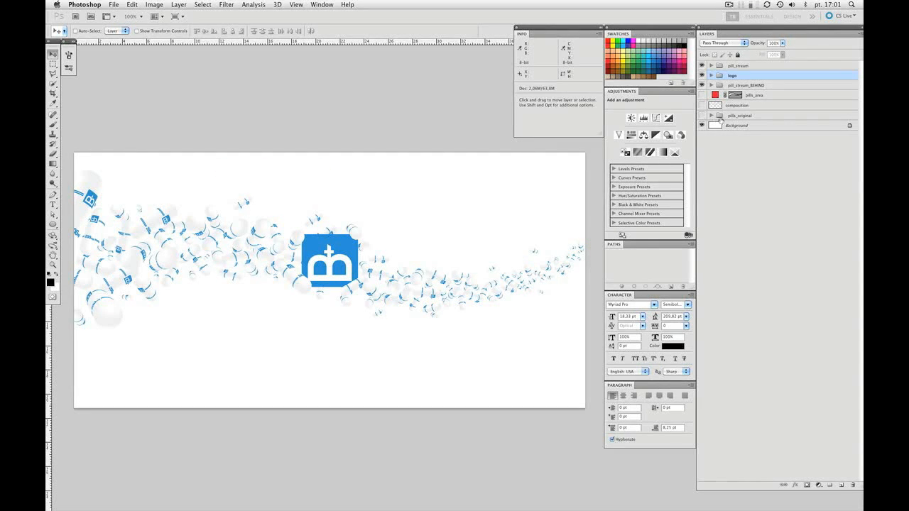
left_click(739, 115)
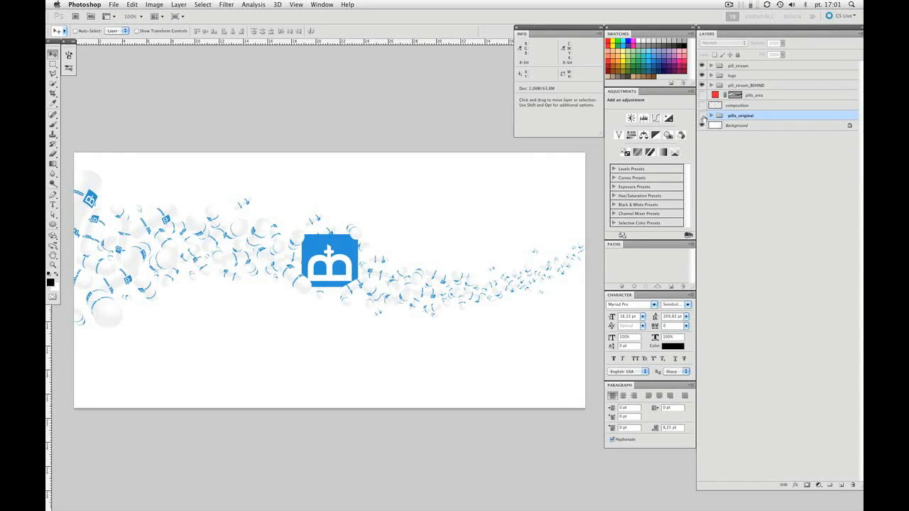
left_click(702, 115)
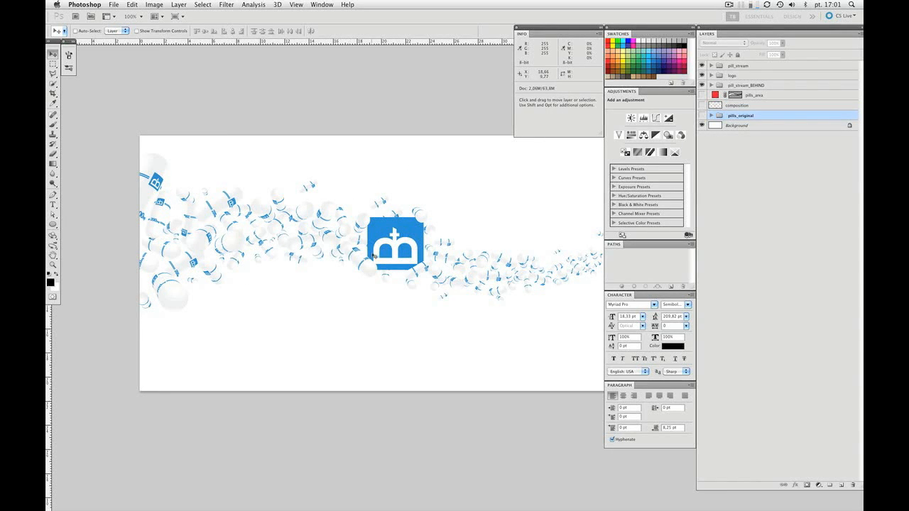
left_click(739, 66)
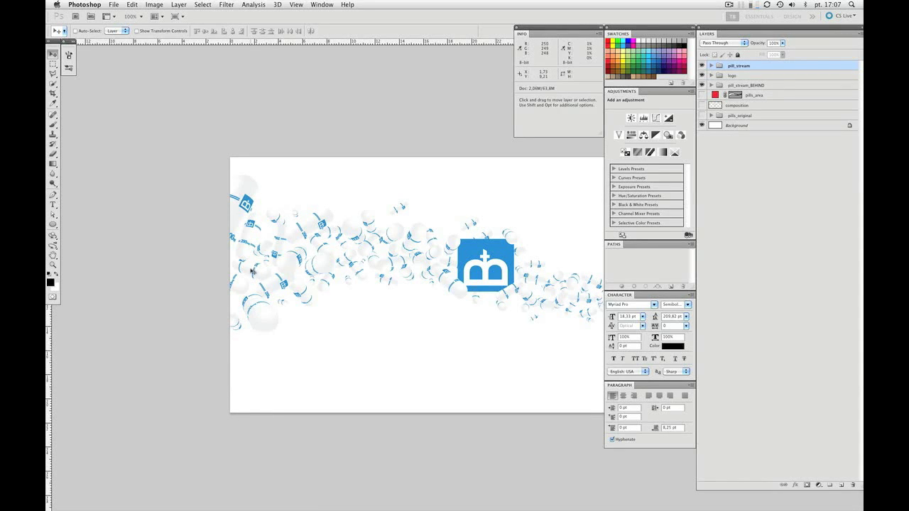
mouse_move(247, 272)
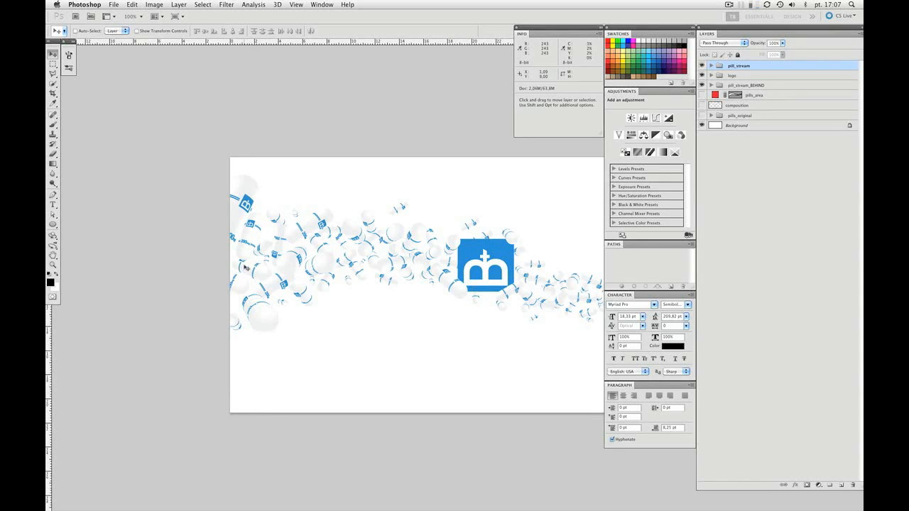
mouse_move(263, 274)
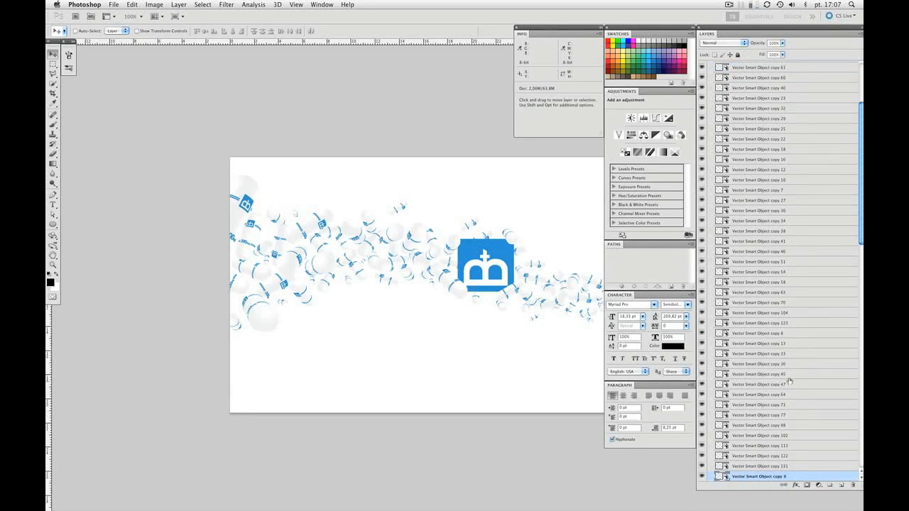
Scroll through the expanded pill_stream group to Vector Smart Object copy 9
scroll("down", 3)
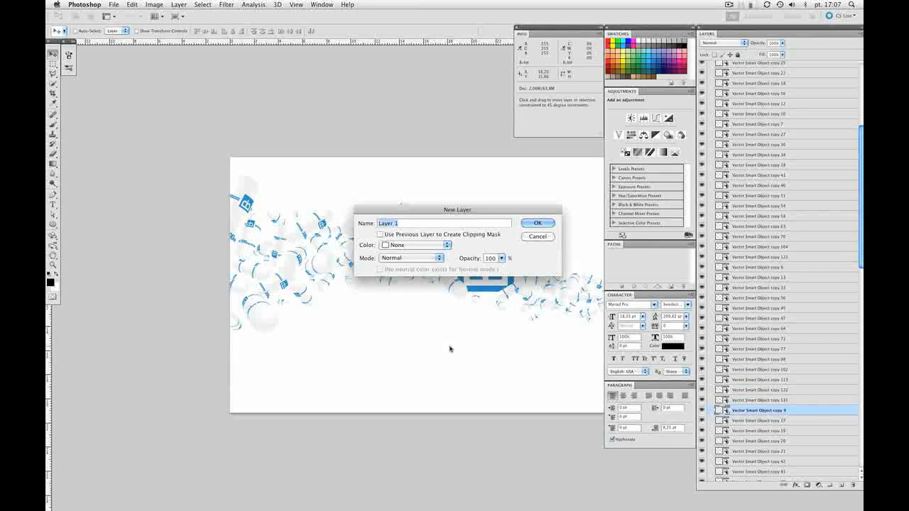
Add an empty Layer 1 clipped onto pill copy 9 via Use Previous Layer
left_click(538, 223)
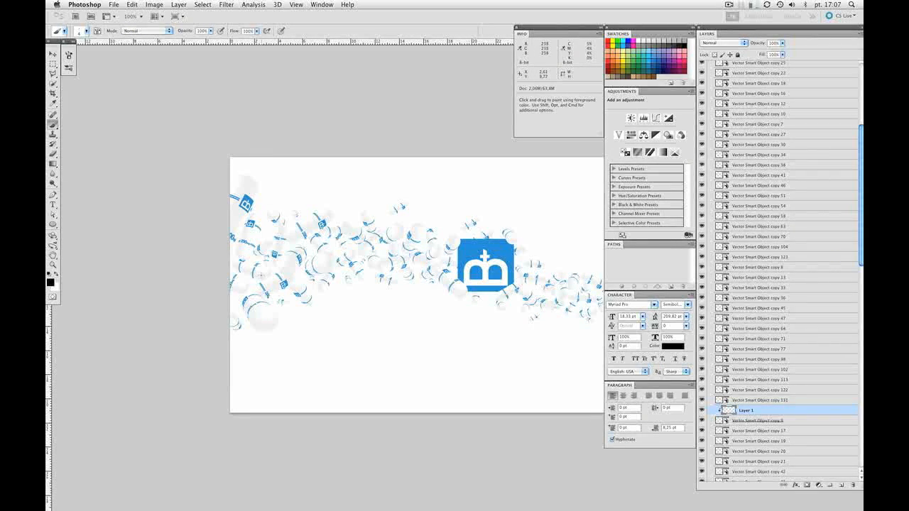
Sample a colour from the artwork and paint a faint shadow on Layer 1
left_click(74, 31)
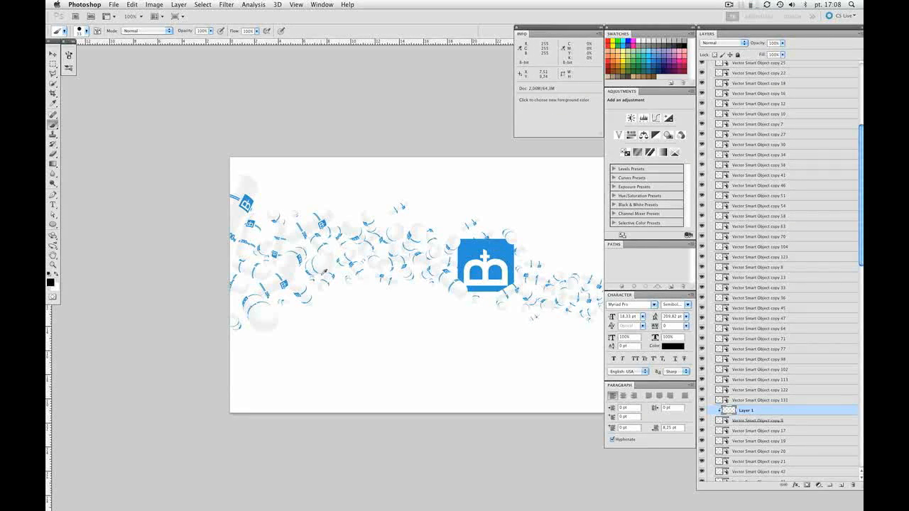
left_click(323, 276)
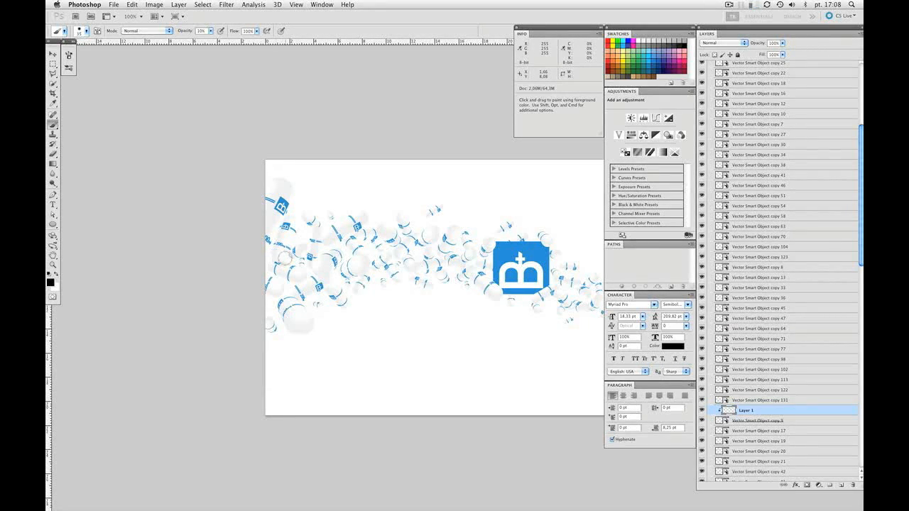
mouse_move(277, 259)
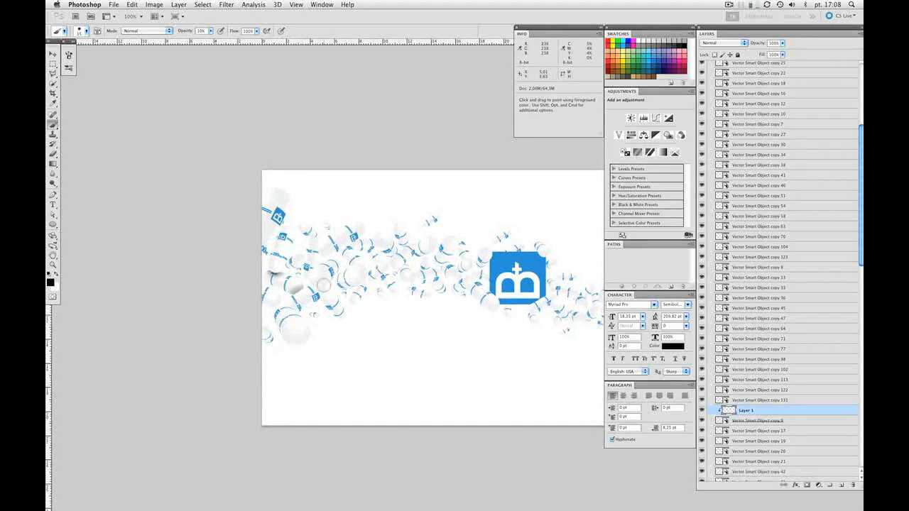
left_click(53, 54)
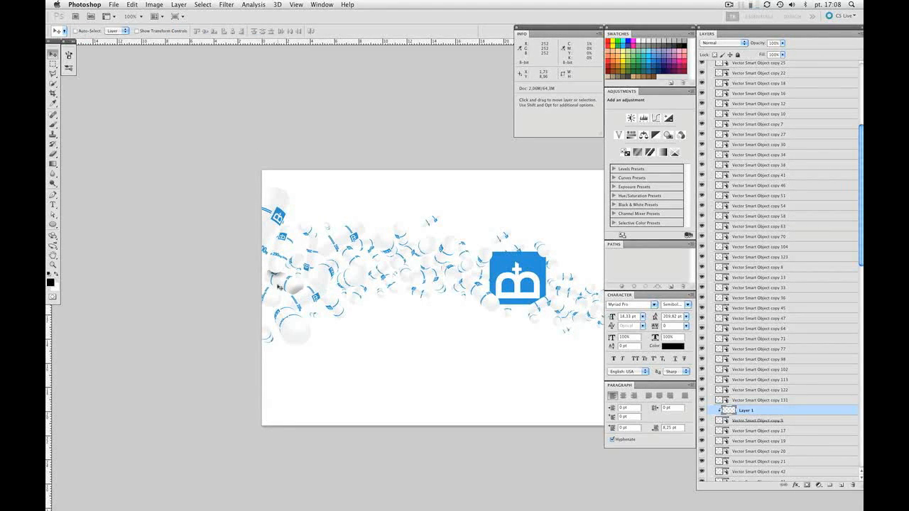
Add clipped Layer 2 on pill copy 8 and ready the soft shadow brush
left_click(760, 267)
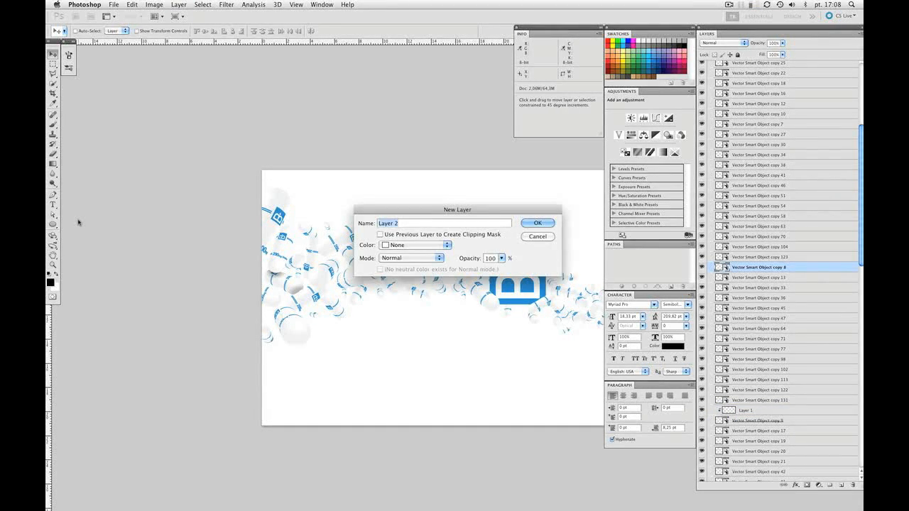
left_click(538, 223)
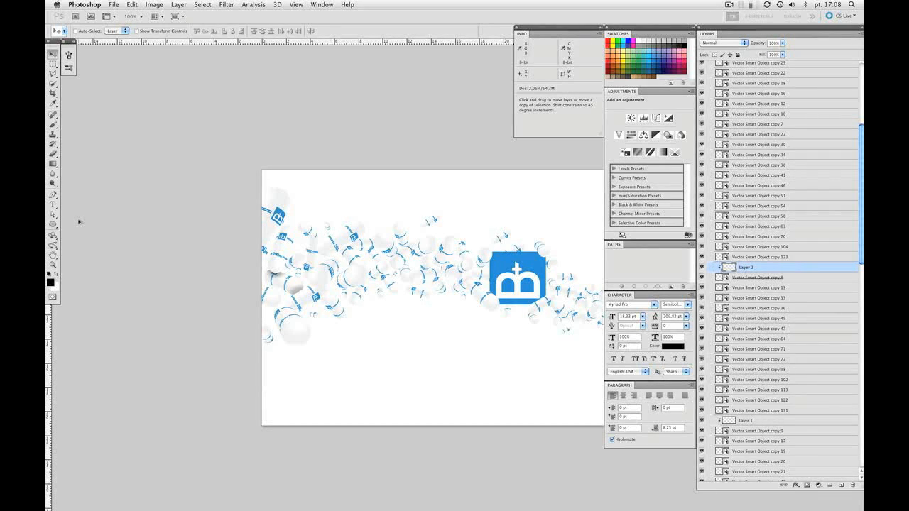
left_click(53, 133)
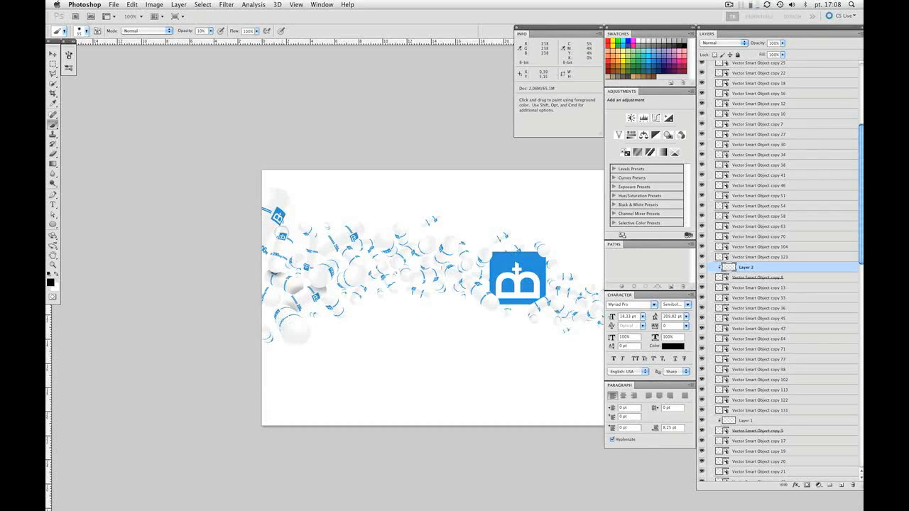
left_click(760, 288)
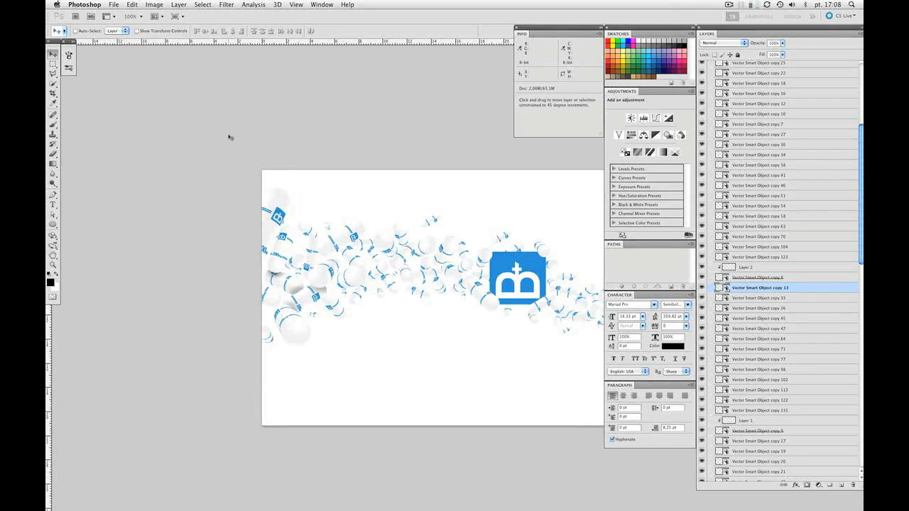
Add clipped layers over more pill layers and paint soft shadows, reaching Layer 24
left_click(760, 288)
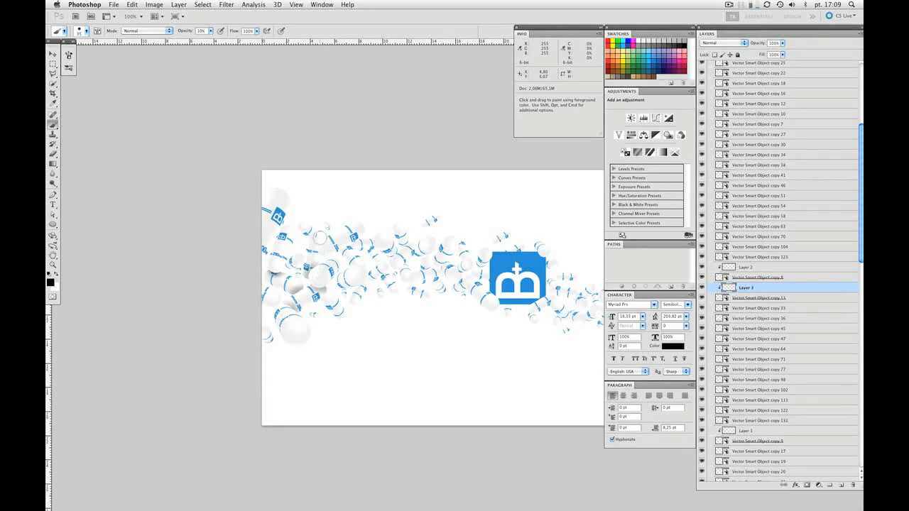
left_click(53, 54)
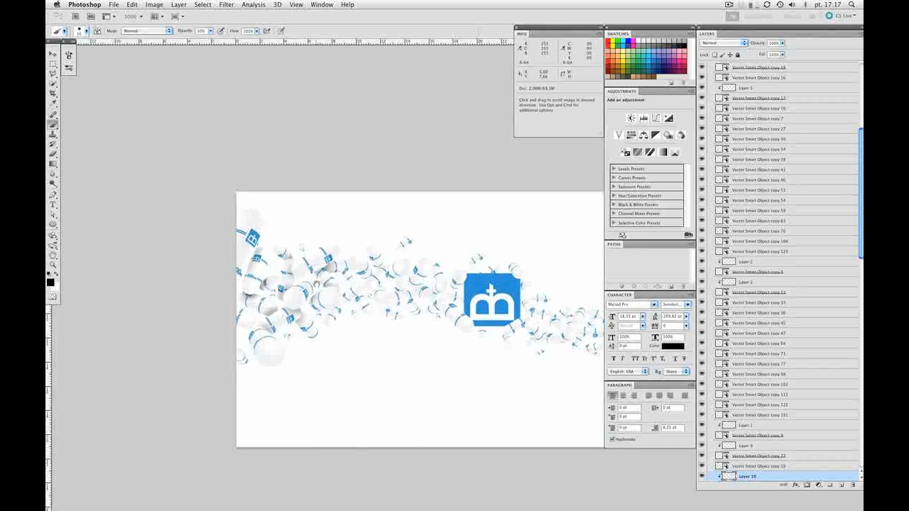
left_click(53, 54)
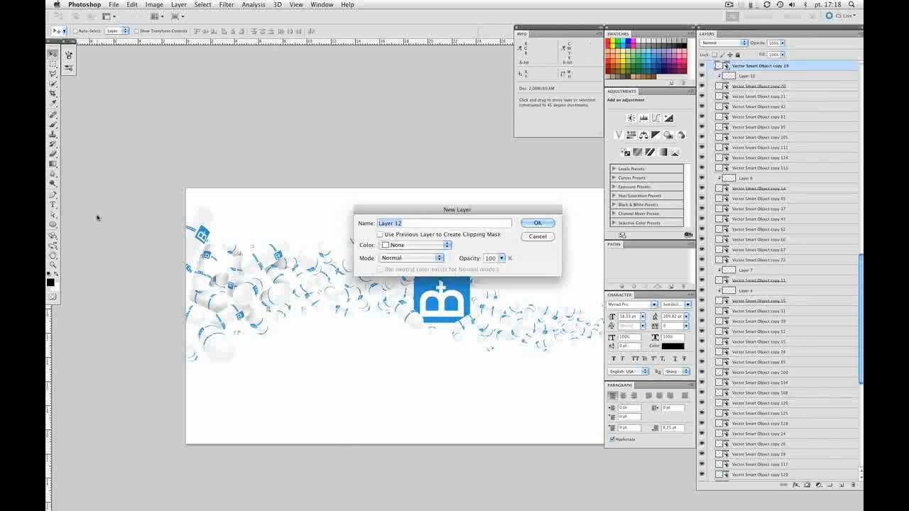
left_click(538, 222)
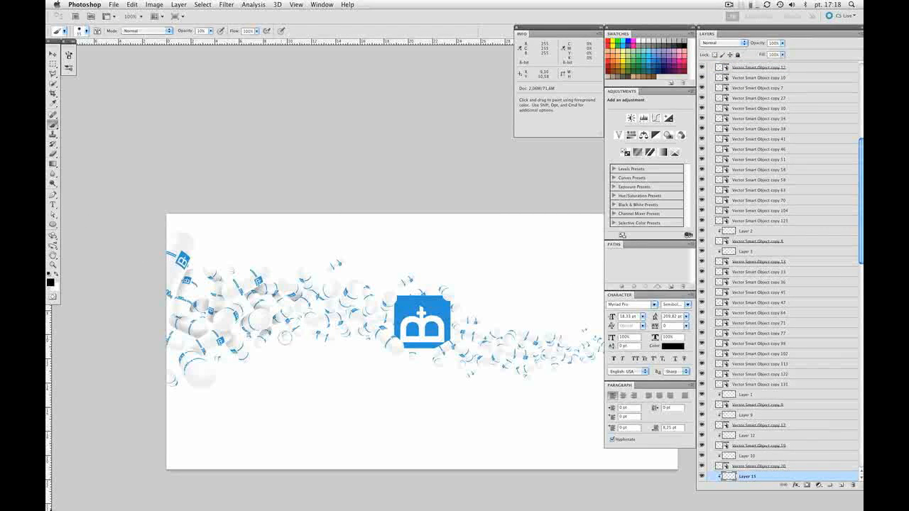
scroll("down", 3)
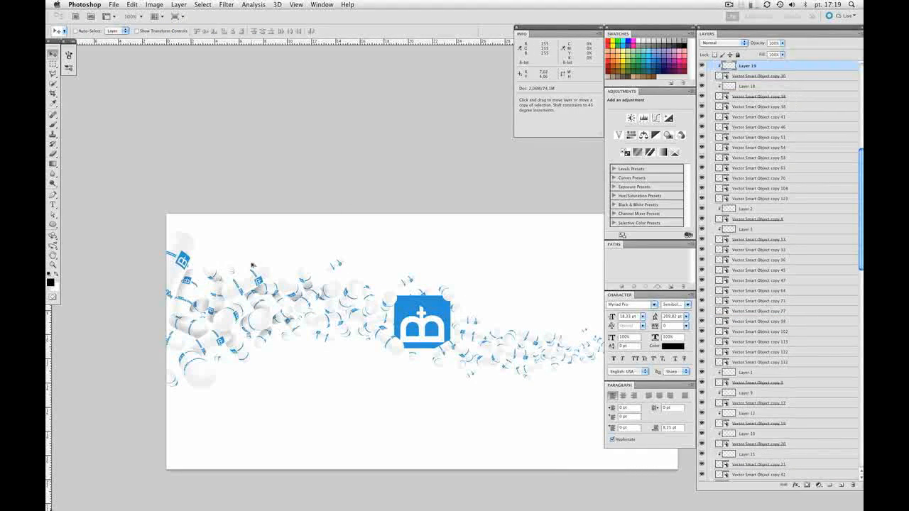
left_click(840, 485)
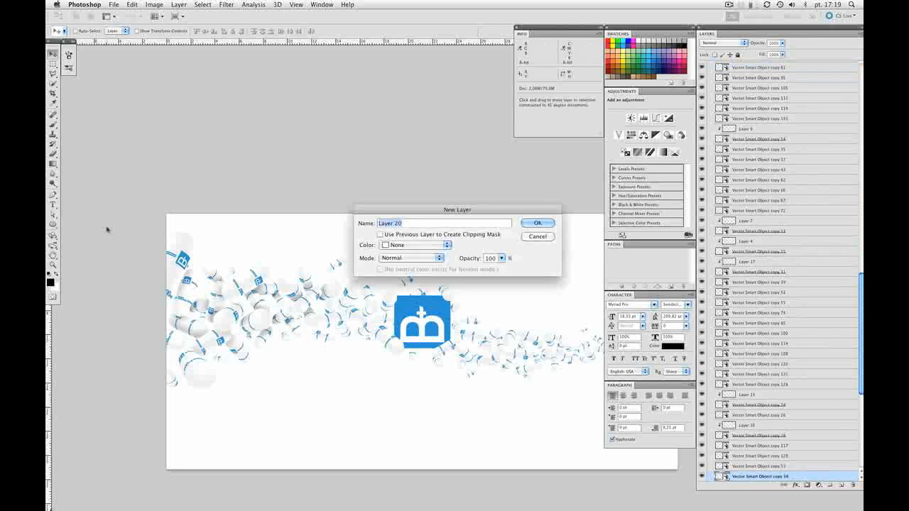
left_click(537, 223)
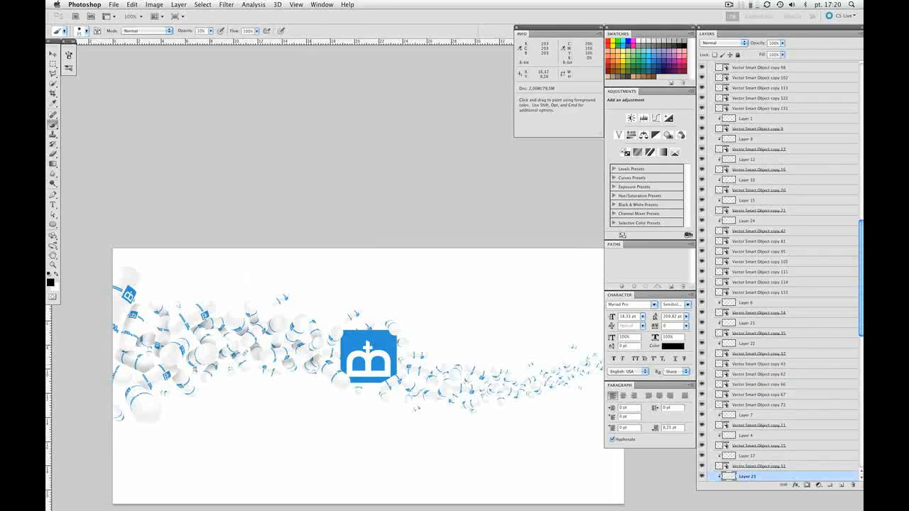
Shade more pills, including the right tail, on clipped layers beyond Layer 40
left_click(53, 54)
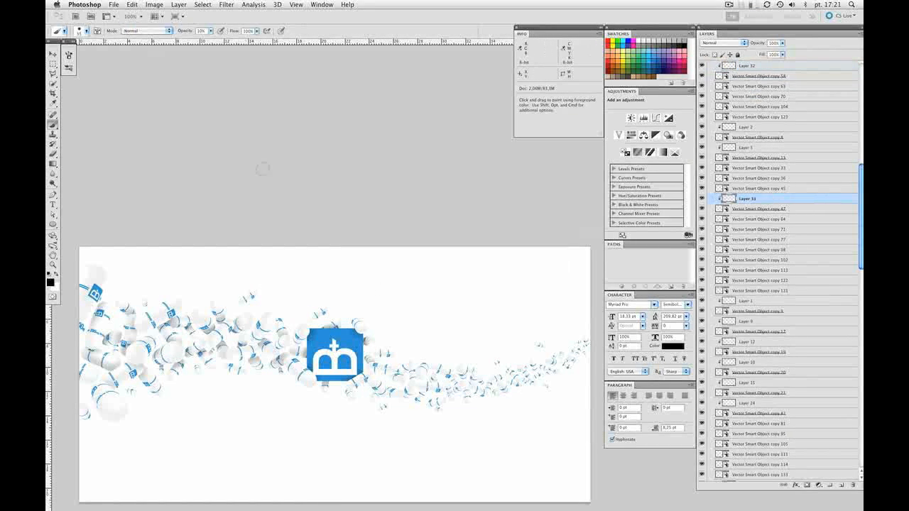
left_click(53, 54)
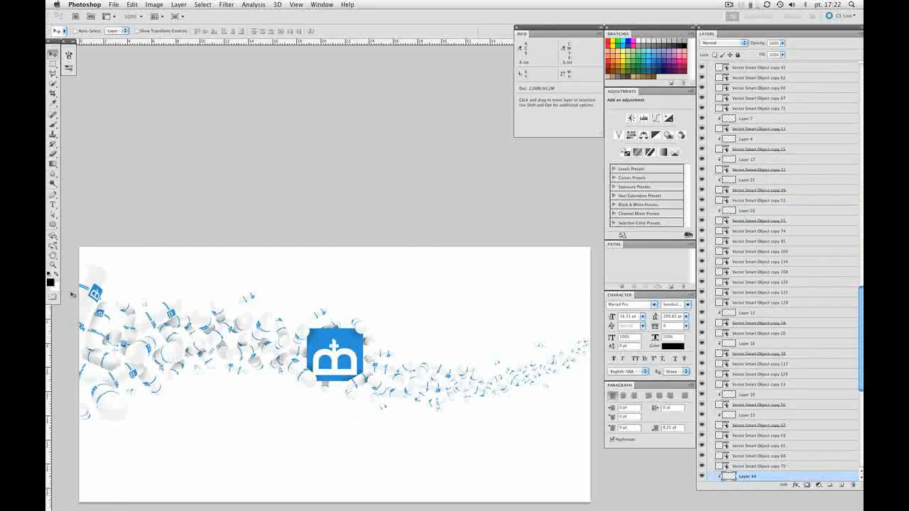
scroll("up", 3)
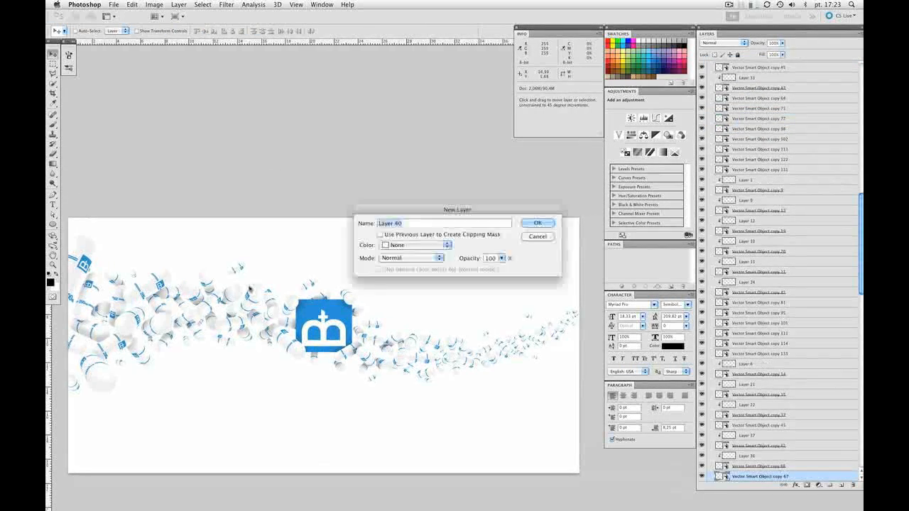
left_click(538, 222)
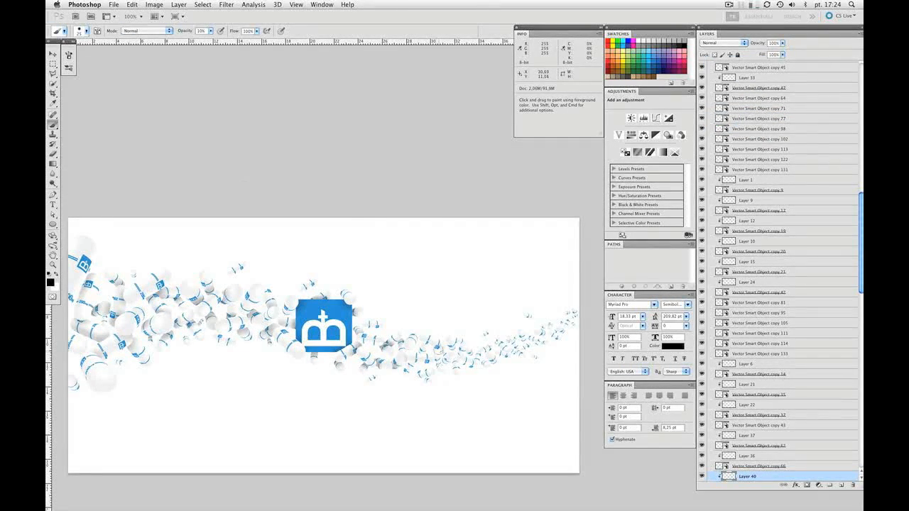
scroll("down", 3)
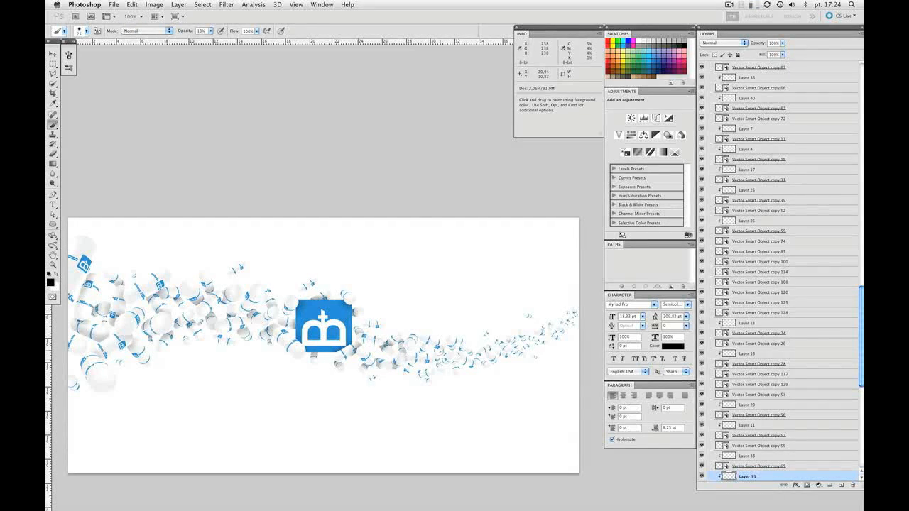
left_click(749, 98)
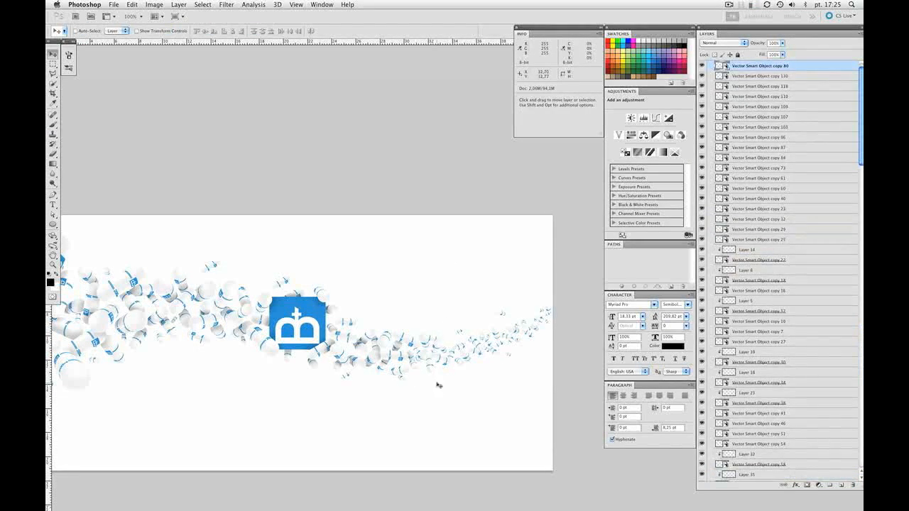
mouse_move(429, 369)
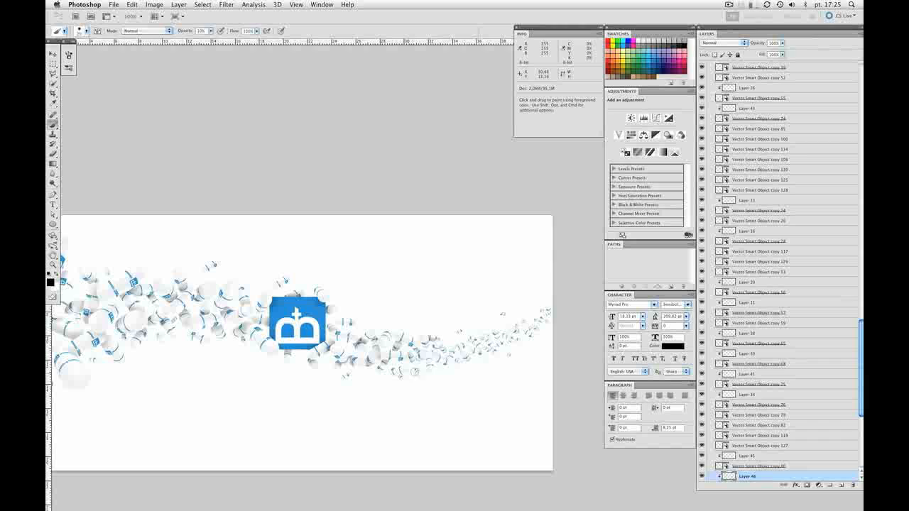
Add further clipped shadow layers up to Layer 58 and create Layer 59
scroll("up", 3)
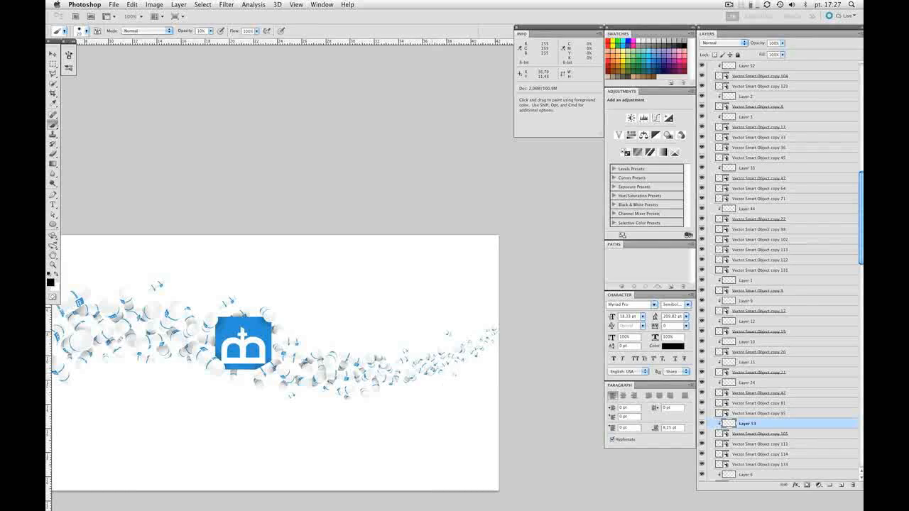
left_click(53, 54)
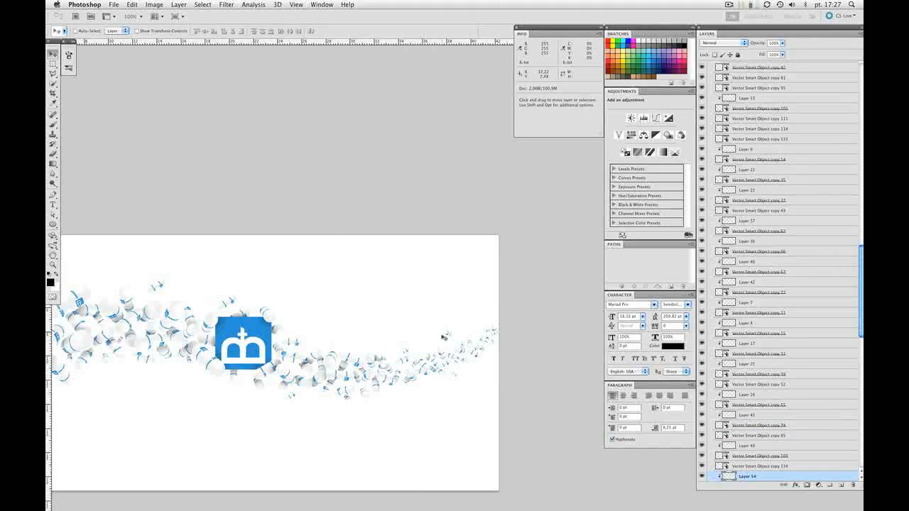
left_click(818, 486)
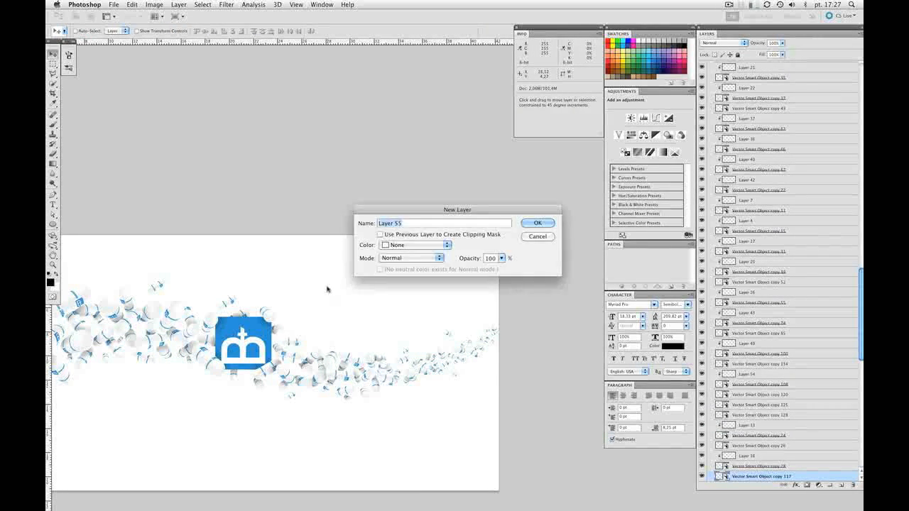
left_click(538, 223)
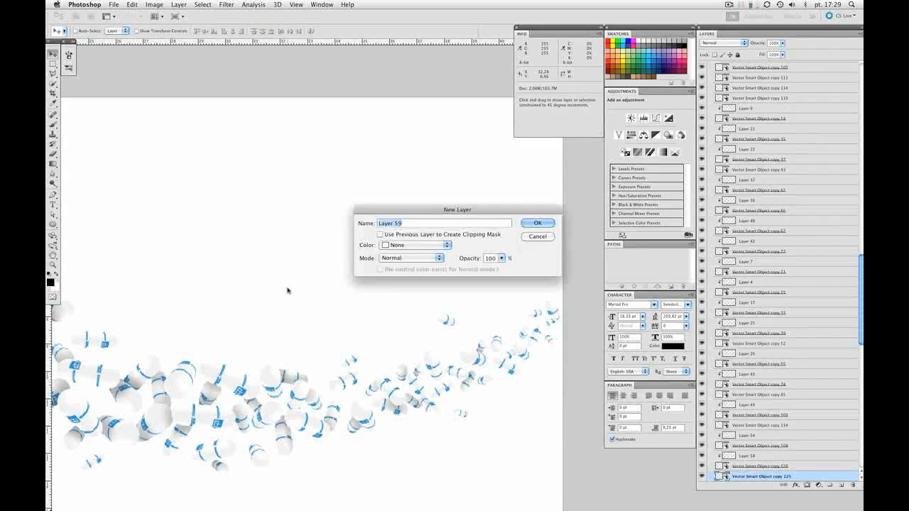
Confirm clipped Layer 59 and paint a soft shadow on a right-tail pill
left_click(538, 223)
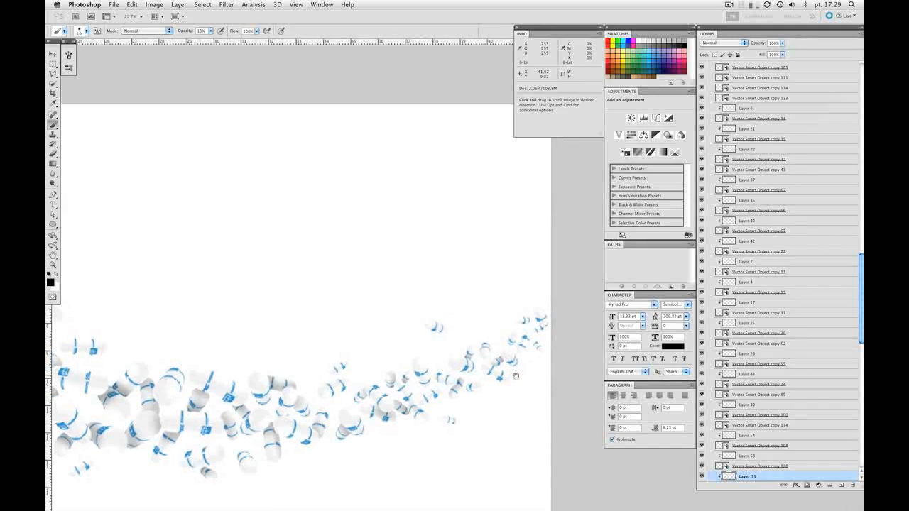
left_click(53, 54)
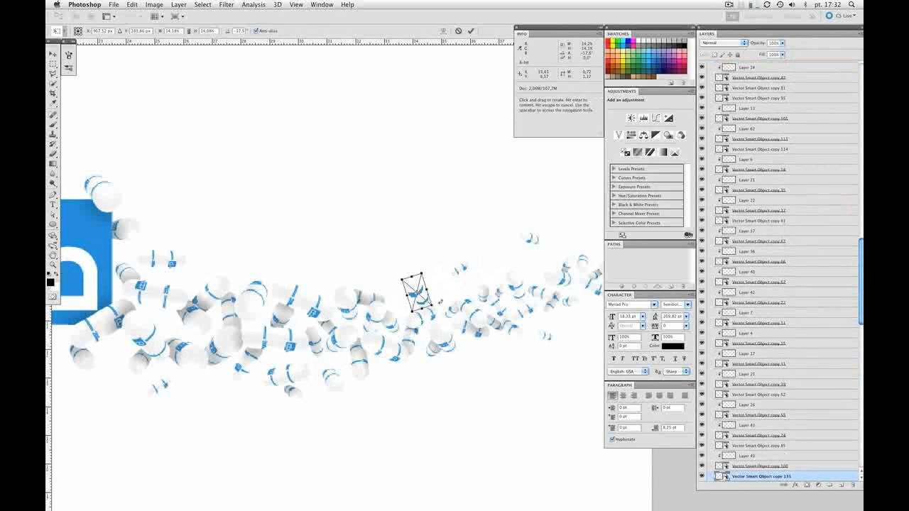
Commit the small pill's rotation and paint remaining shadows, up to Layer 66
left_click(53, 50)
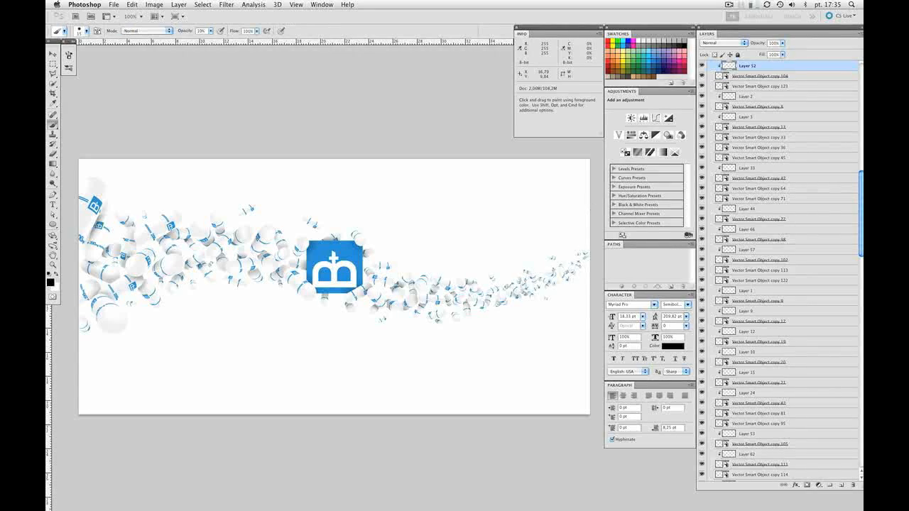
left_click(52, 54)
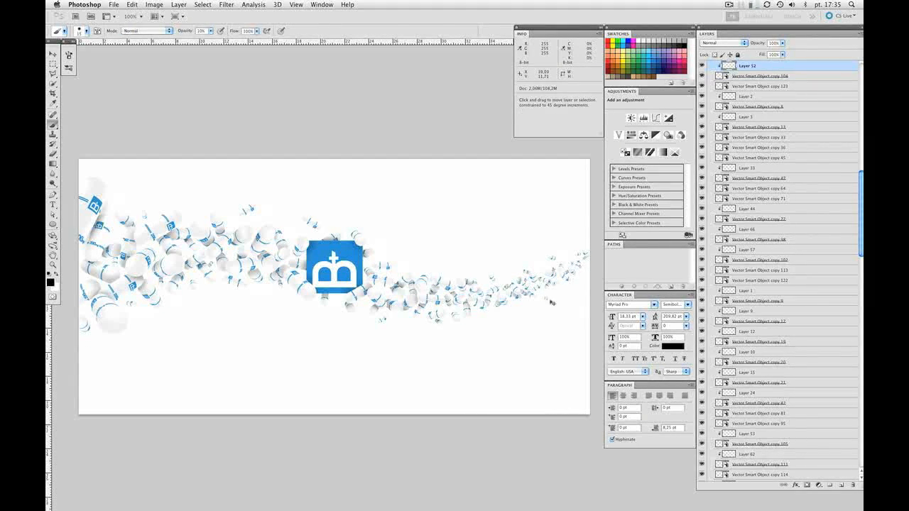